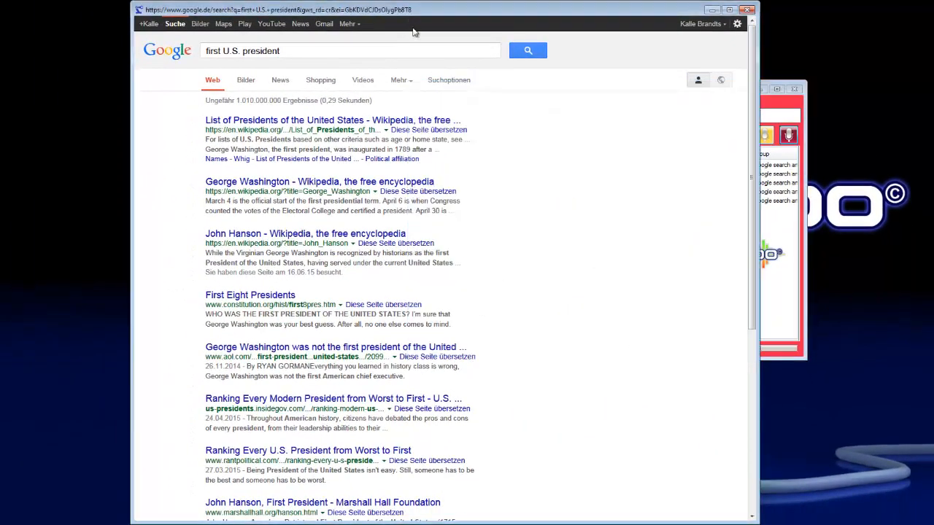
{"action": "mouse_move", "coordinate": [603, 284]}
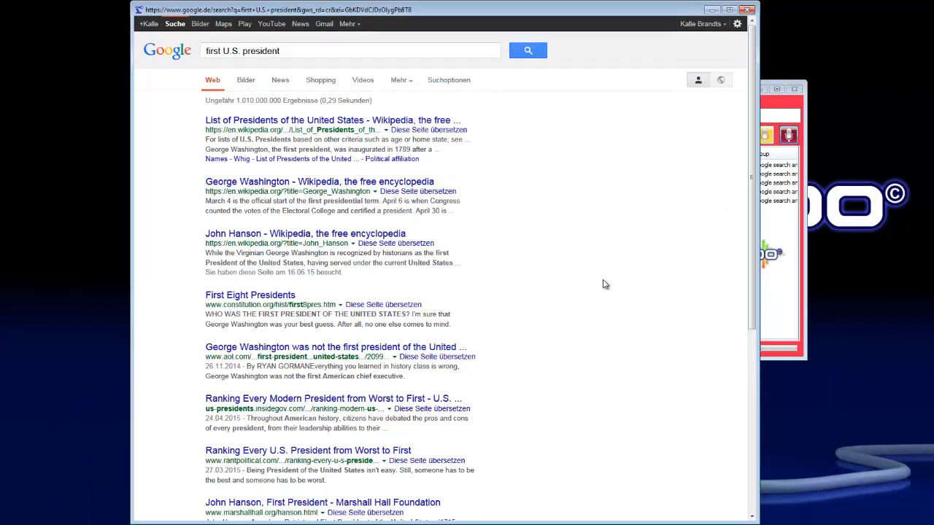
{"action": "mouse_move", "coordinate": [519, 239]}
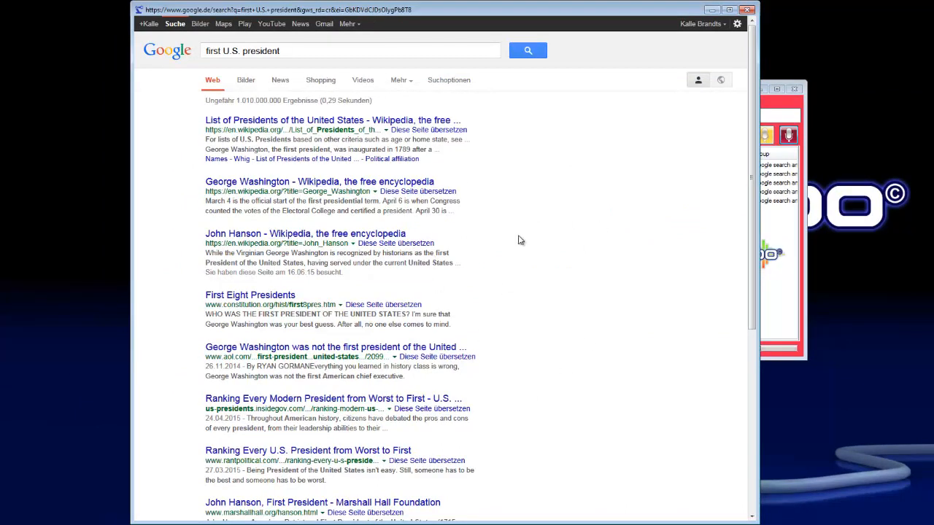
{"action": "mouse_move", "coordinate": [673, 156]}
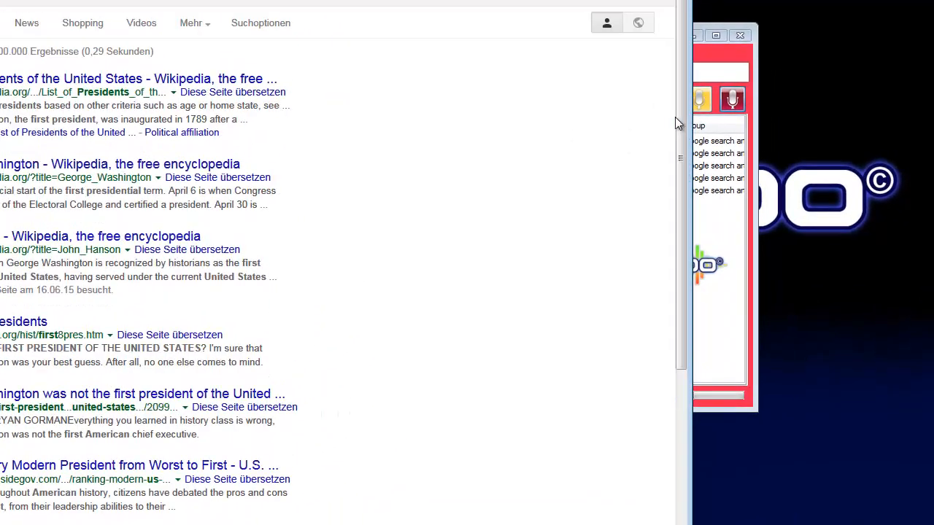
Step: Speak the result-page commands and check the history log as Google loads results page 2
{"action": "scroll", "scroll_direction": "down", "scroll_amount": 3}
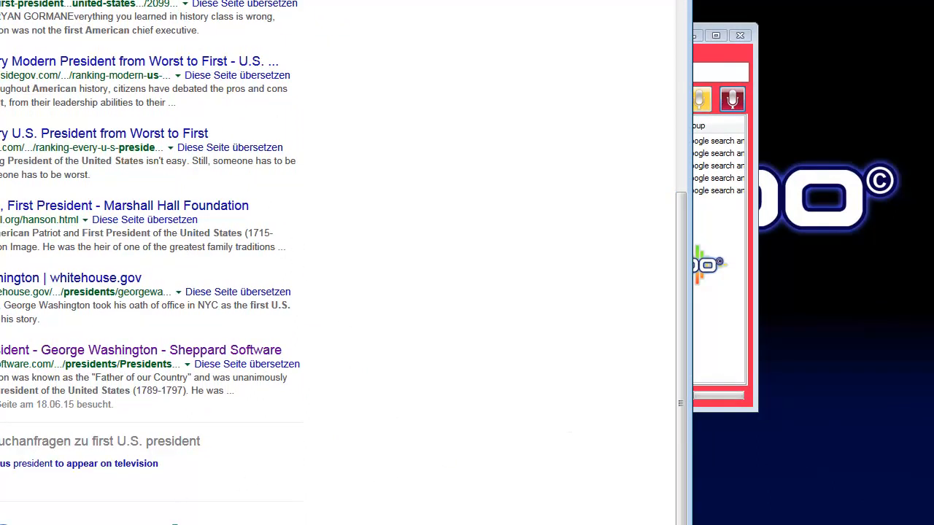
{"action": "scroll", "scroll_direction": "up", "scroll_amount": 3}
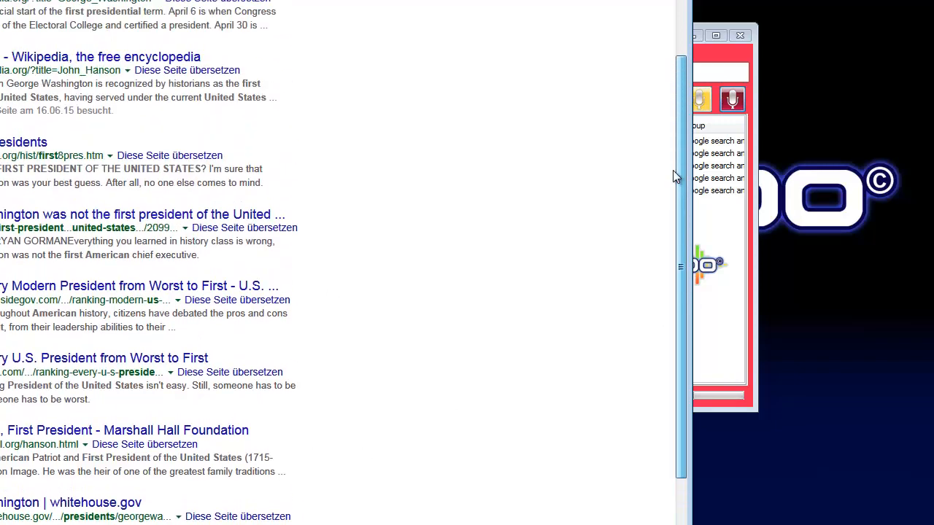
{"action": "scroll", "scroll_direction": "up", "scroll_amount": 3}
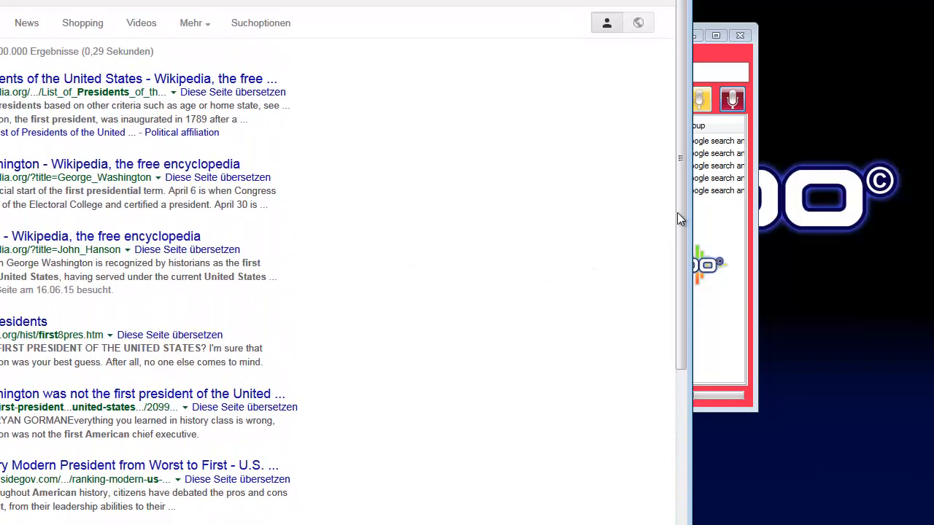
{"action": "scroll", "scroll_direction": "down", "scroll_amount": 3}
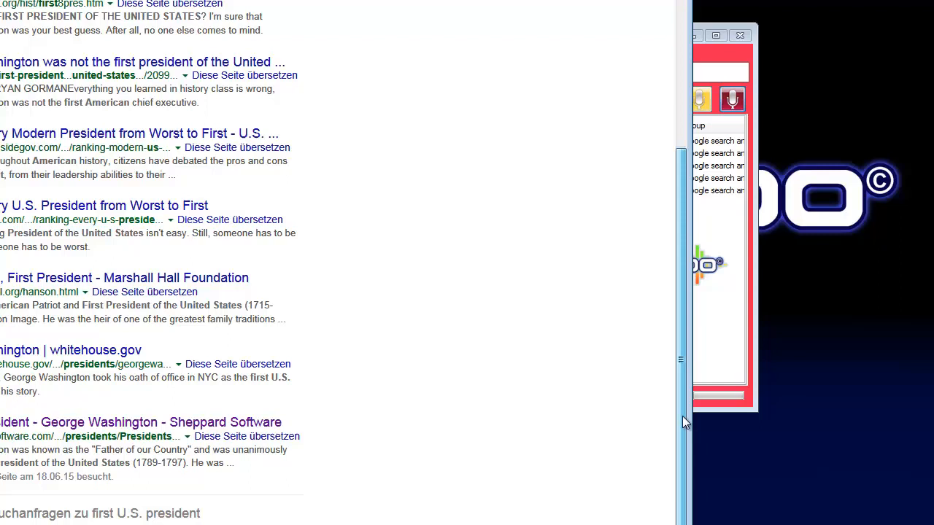
{"action": "scroll", "scroll_direction": "down", "scroll_amount": 3}
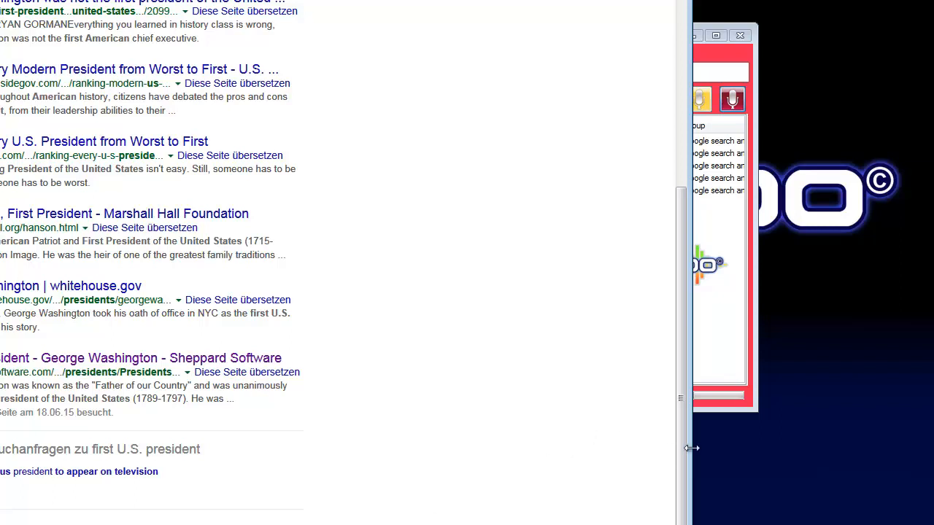
{"action": "scroll", "scroll_direction": "up", "scroll_amount": 3}
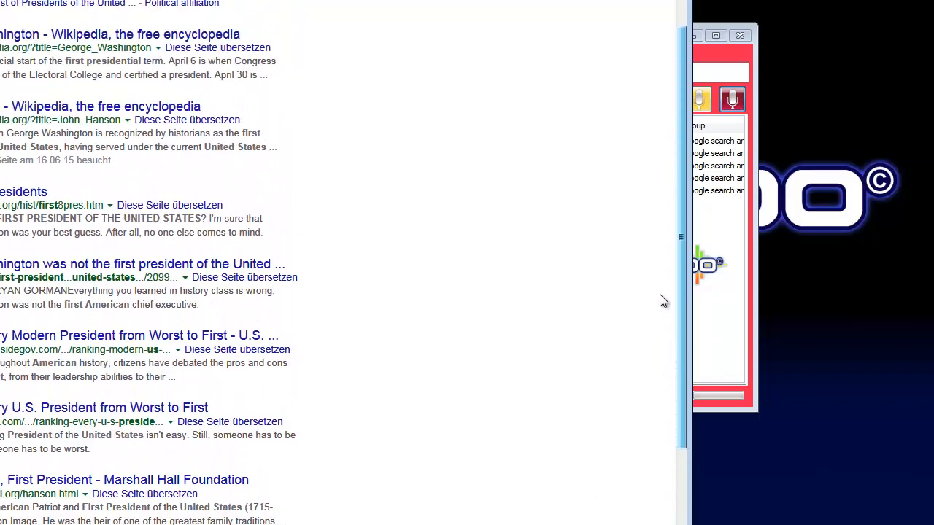
{"action": "scroll", "scroll_direction": "up", "scroll_amount": 3}
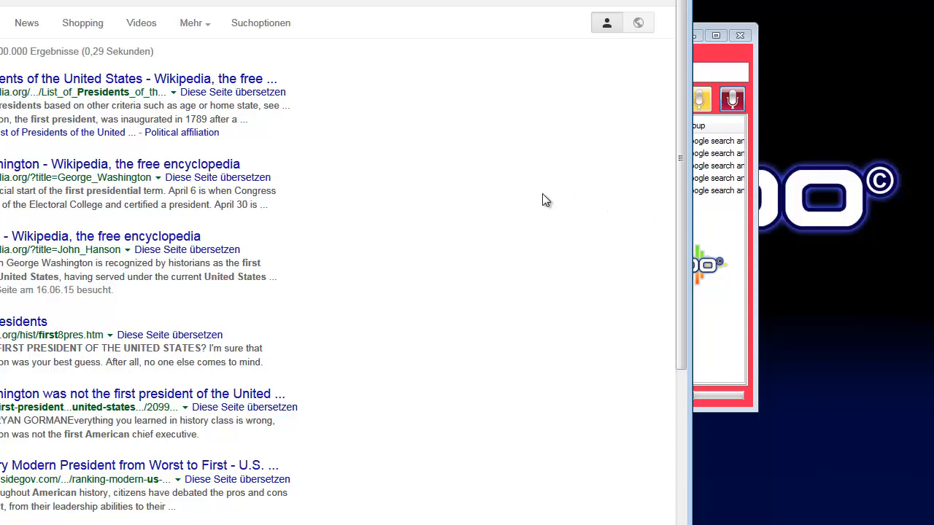
{"action": "mouse_move", "coordinate": [726, 240]}
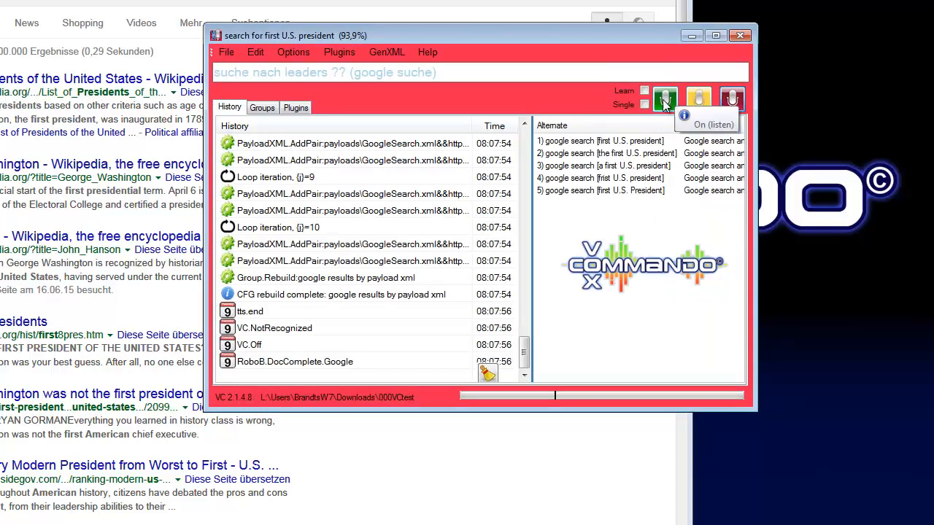
{"action": "left_click", "coordinate": [664, 99]}
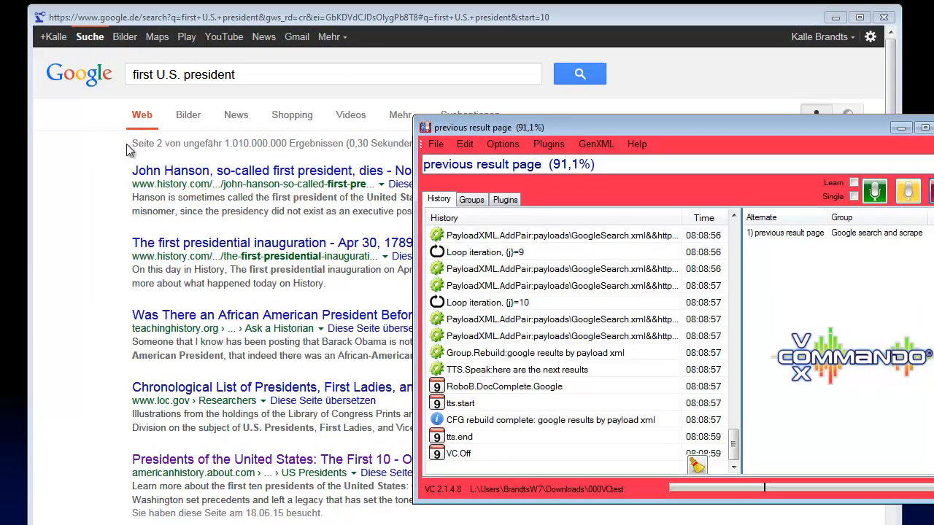
{"action": "mouse_move", "coordinate": [164, 163]}
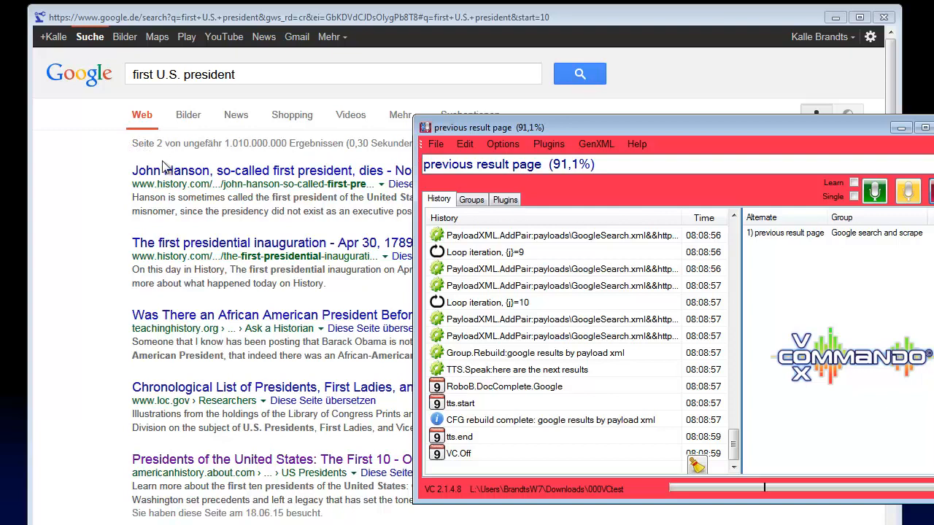
{"action": "mouse_move", "coordinate": [140, 159]}
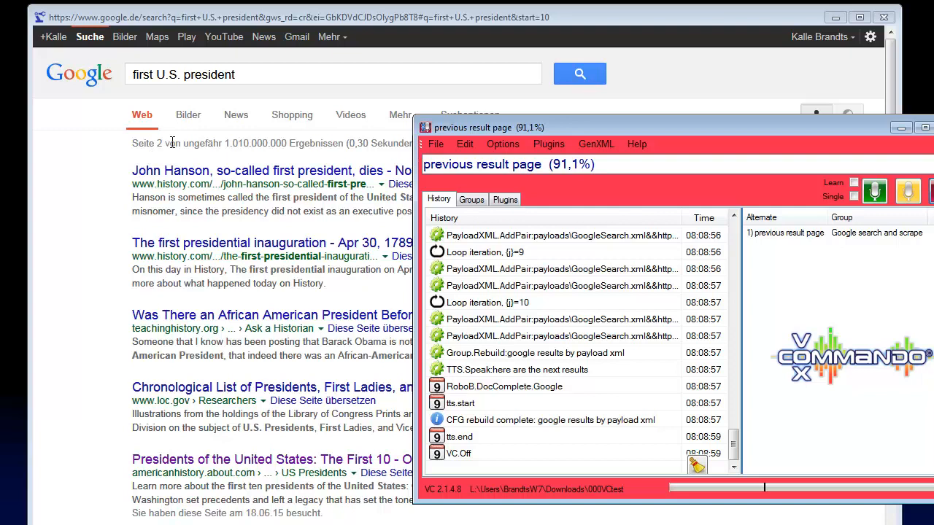
{"action": "mouse_move", "coordinate": [867, 109]}
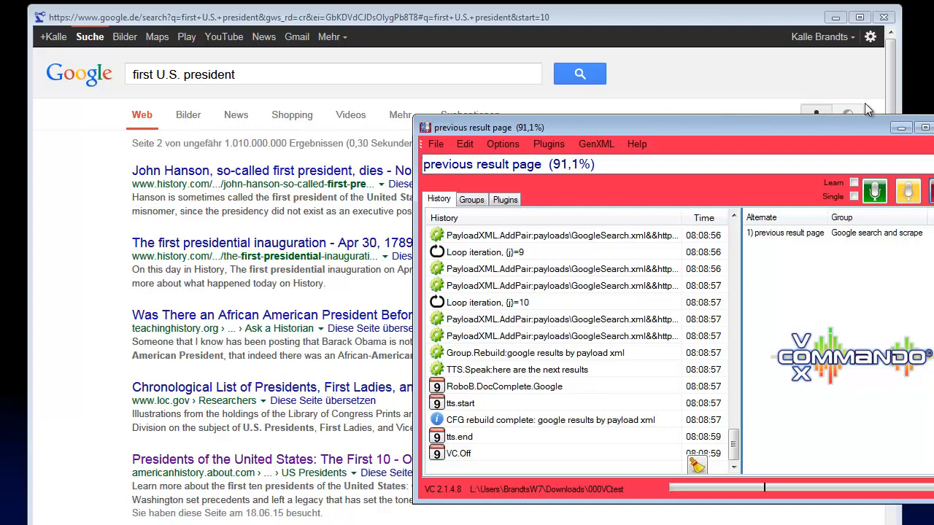
{"action": "mouse_move", "coordinate": [727, 136]}
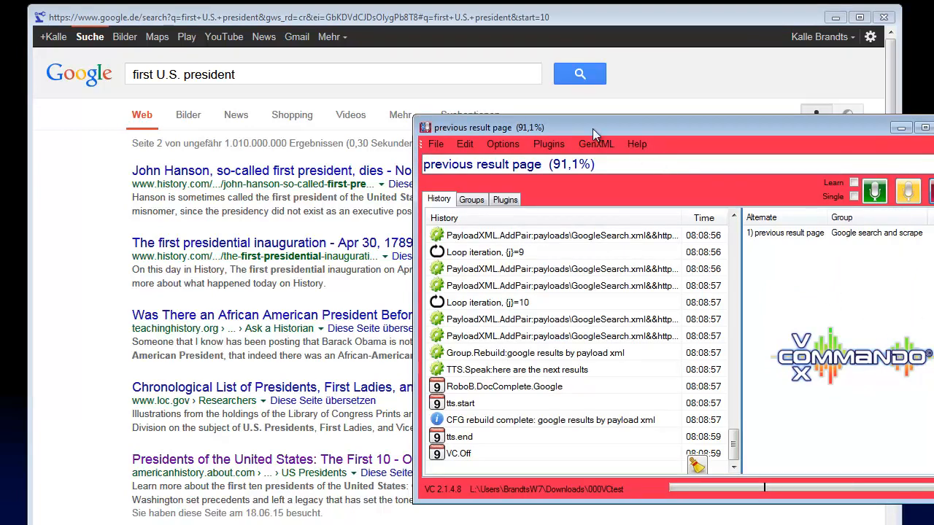
{"action": "mouse_move", "coordinate": [464, 144]}
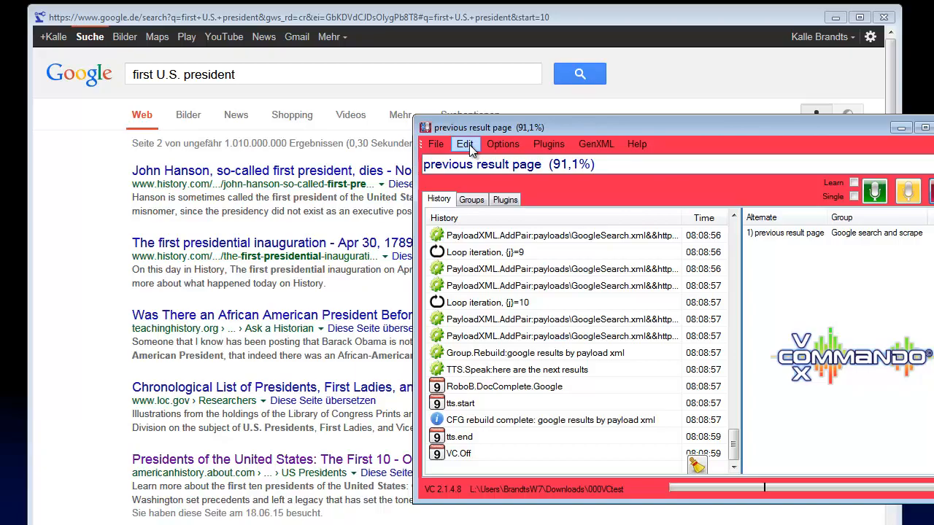
Step: Enter the command tree editor listing the Google search command group
{"action": "left_click", "coordinate": [464, 144]}
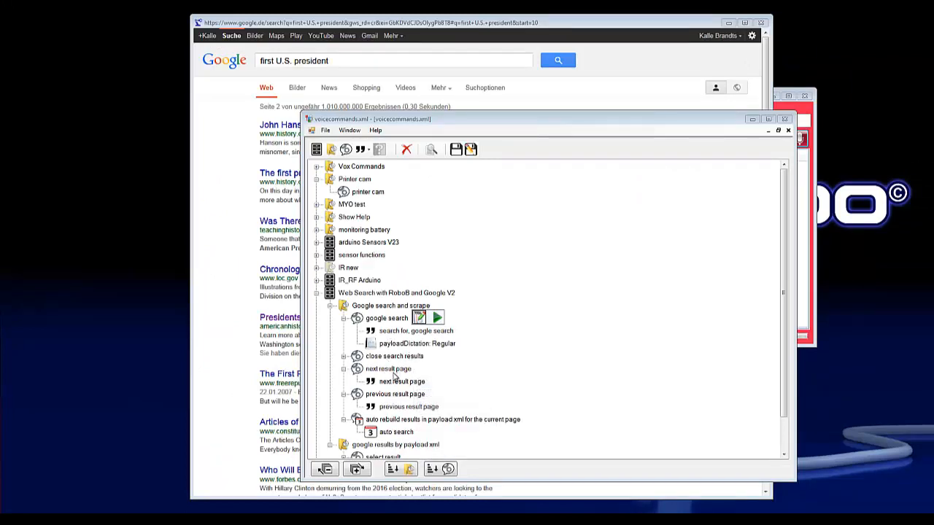
{"action": "mouse_move", "coordinate": [385, 399]}
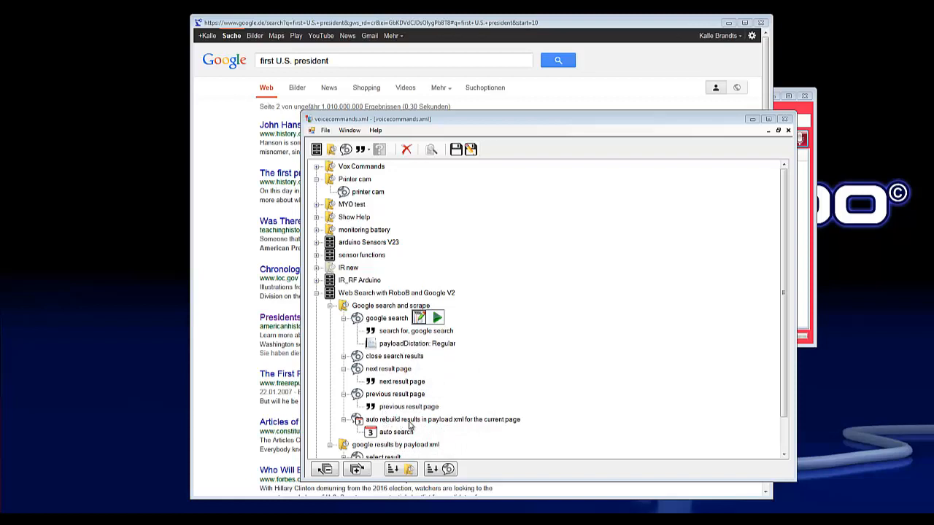
{"action": "mouse_move", "coordinate": [454, 427]}
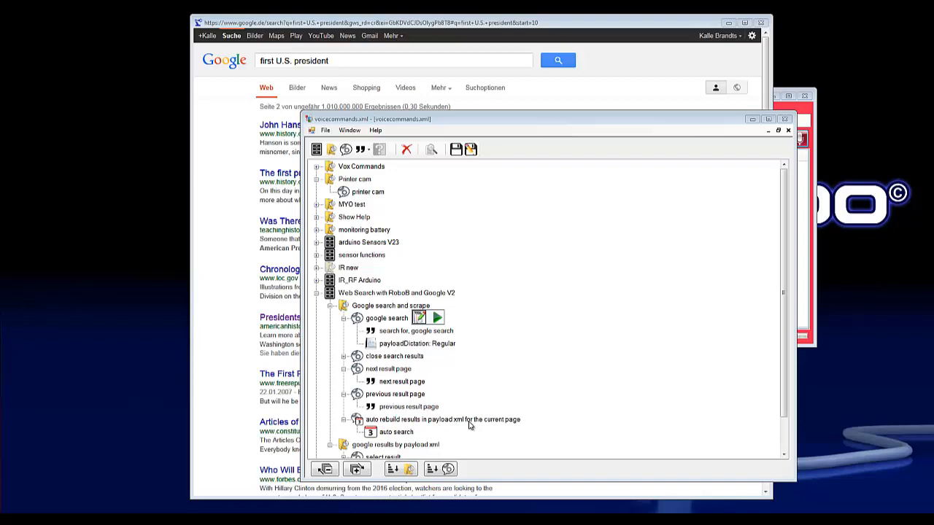
{"action": "mouse_move", "coordinate": [455, 386]}
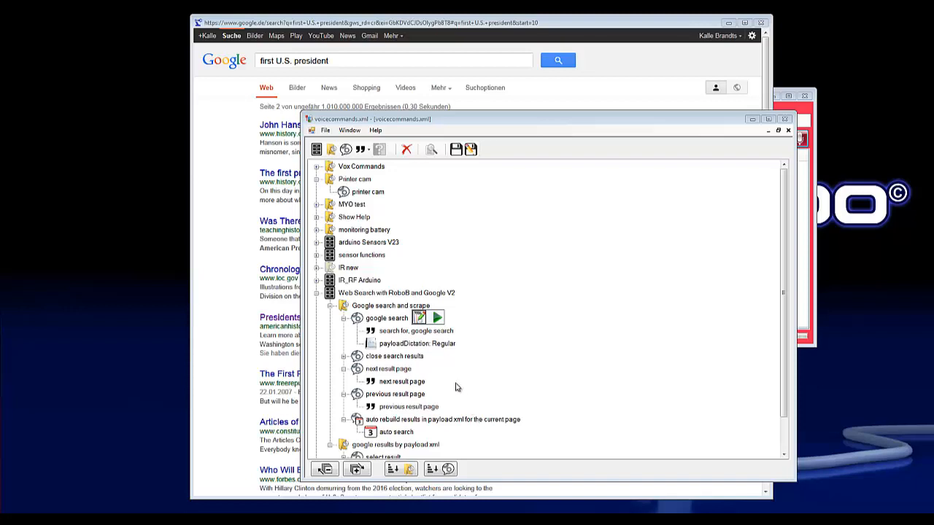
{"action": "mouse_move", "coordinate": [474, 367]}
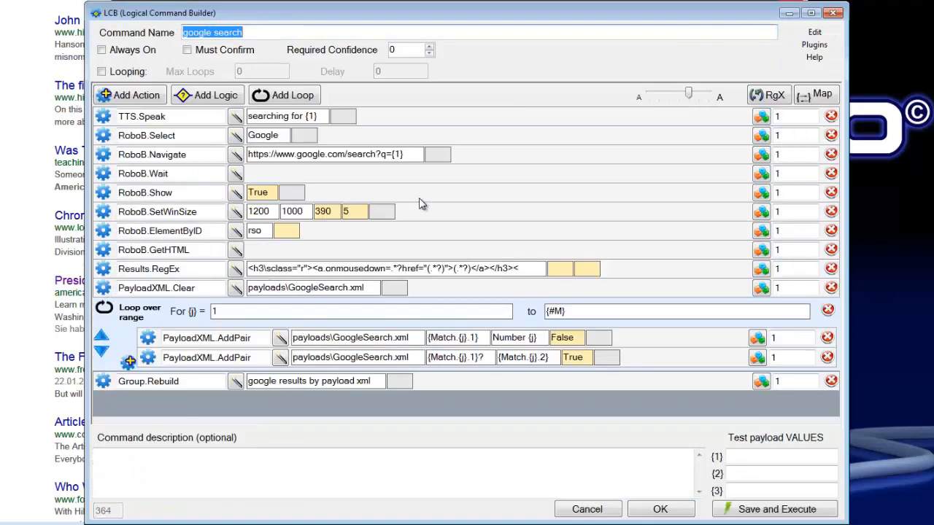
{"action": "mouse_move", "coordinate": [131, 192]}
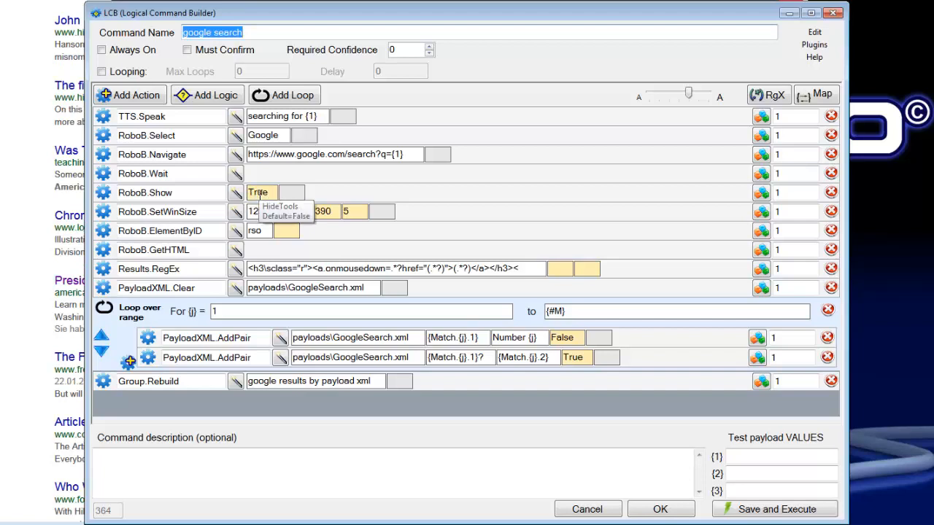
Step: Review the google search command's RoboB actions, Save and Execute it, then launch the Investigator
{"action": "left_click", "coordinate": [774, 507]}
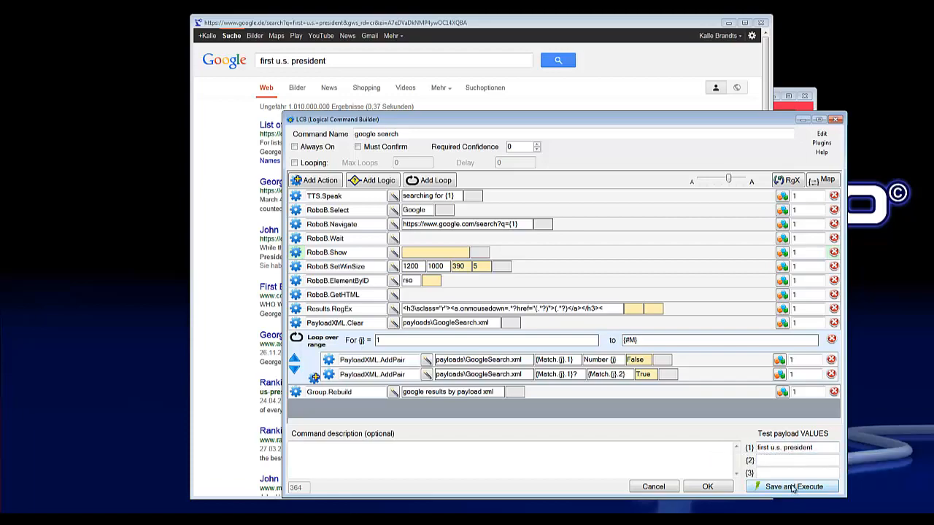
{"action": "left_click", "coordinate": [792, 488]}
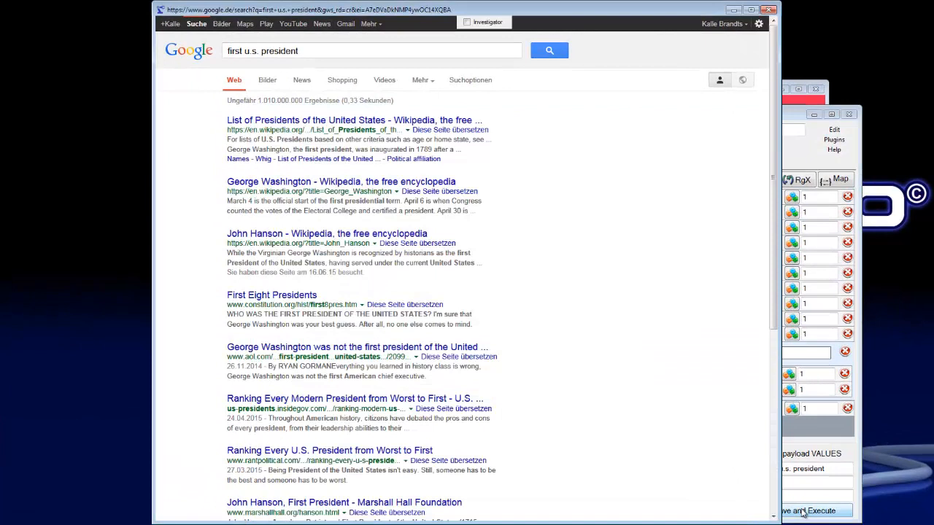
{"action": "left_click", "coordinate": [805, 510]}
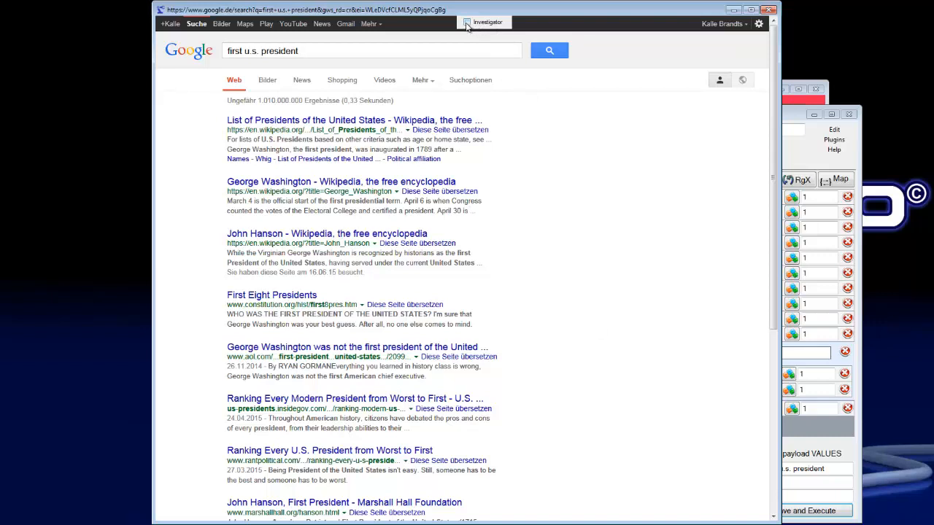
{"action": "left_click", "coordinate": [488, 22]}
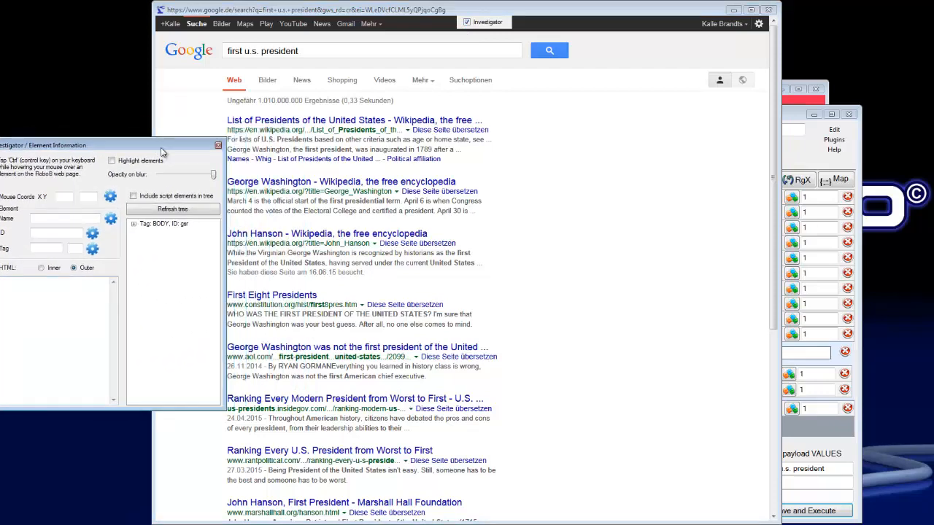
{"action": "mouse_move", "coordinate": [324, 230]}
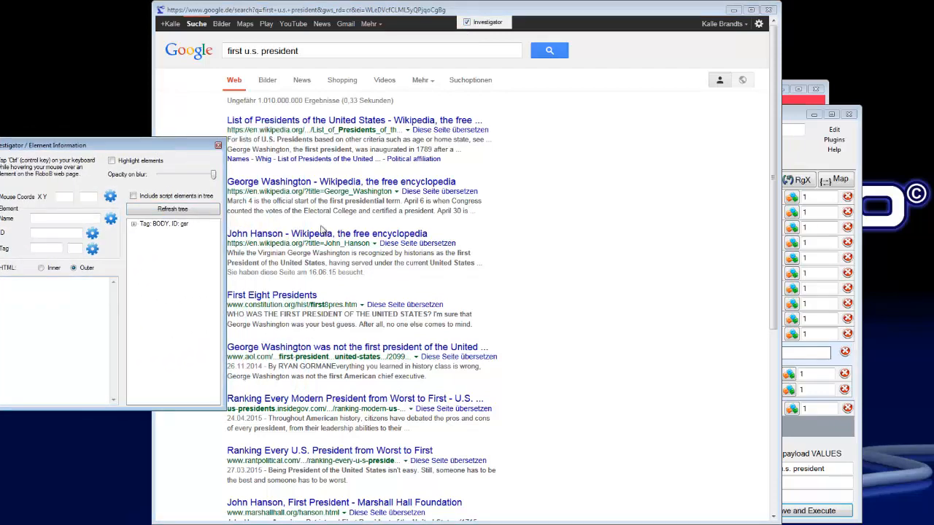
{"action": "mouse_move", "coordinate": [773, 256]}
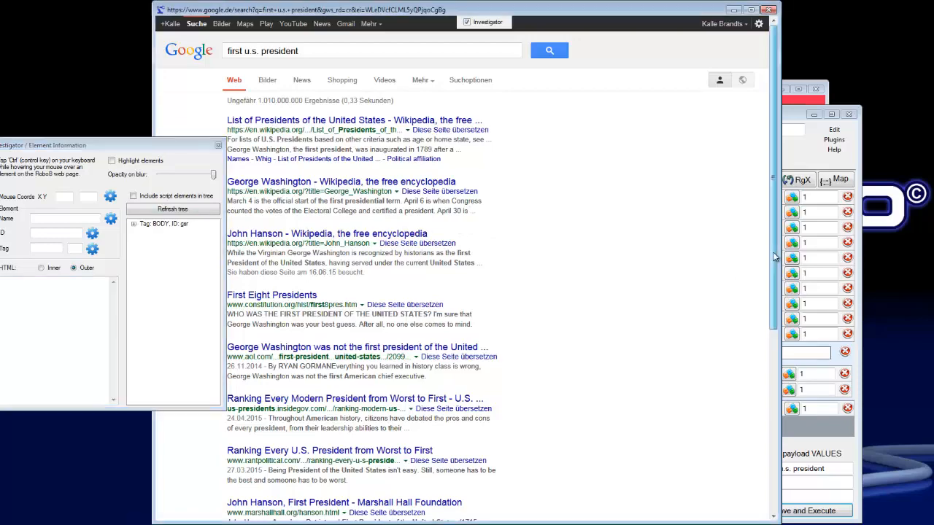
Step: Inspect the Weiter link at the page bottom and select the Tag: A, ID: pnnext node to see its HTML
{"action": "scroll", "scroll_direction": "down", "scroll_amount": 3}
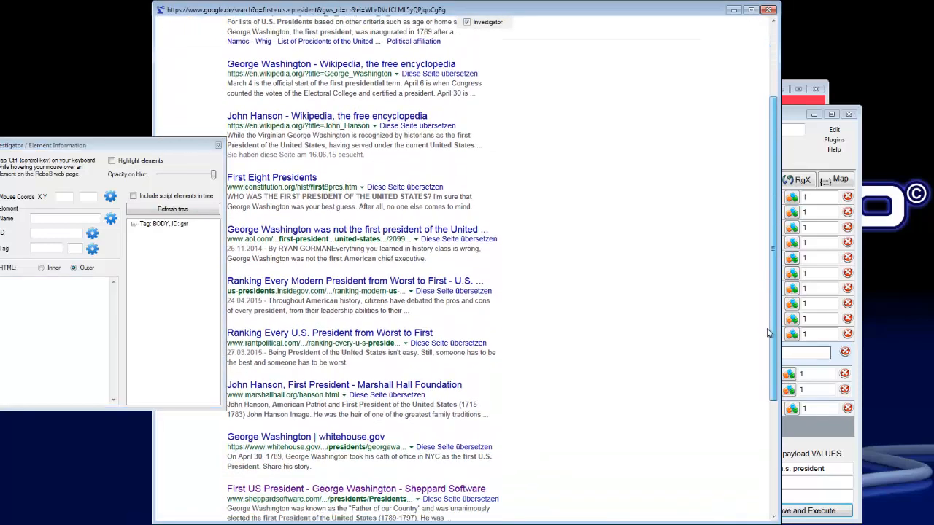
{"action": "scroll", "scroll_direction": "down", "scroll_amount": 3}
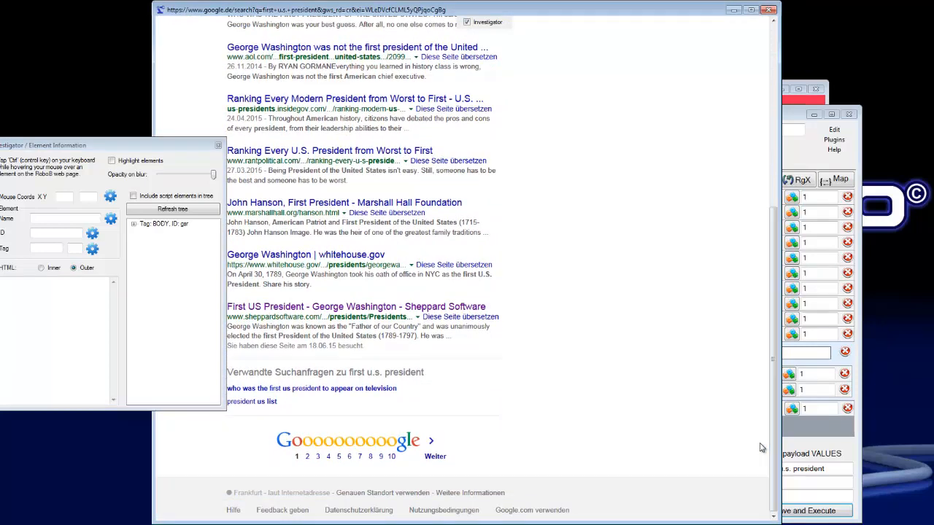
{"action": "mouse_move", "coordinate": [562, 418]}
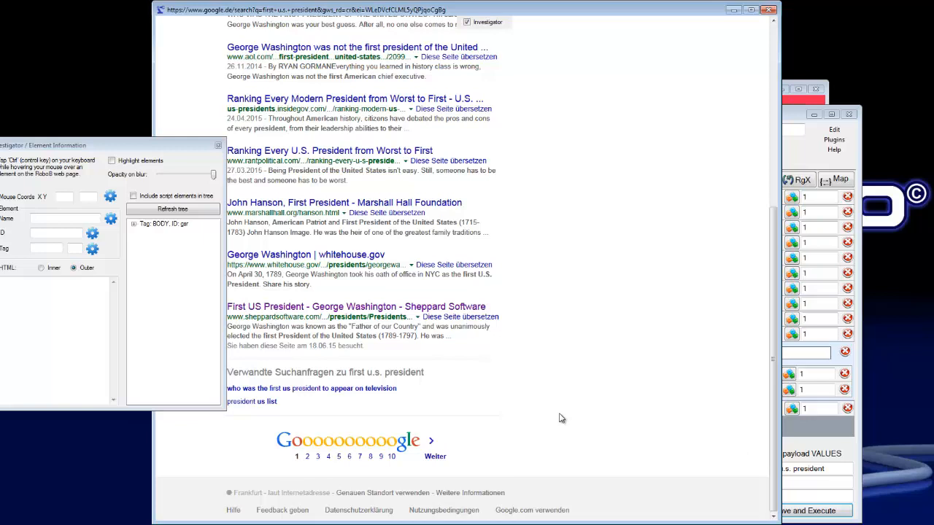
{"action": "mouse_move", "coordinate": [549, 429]}
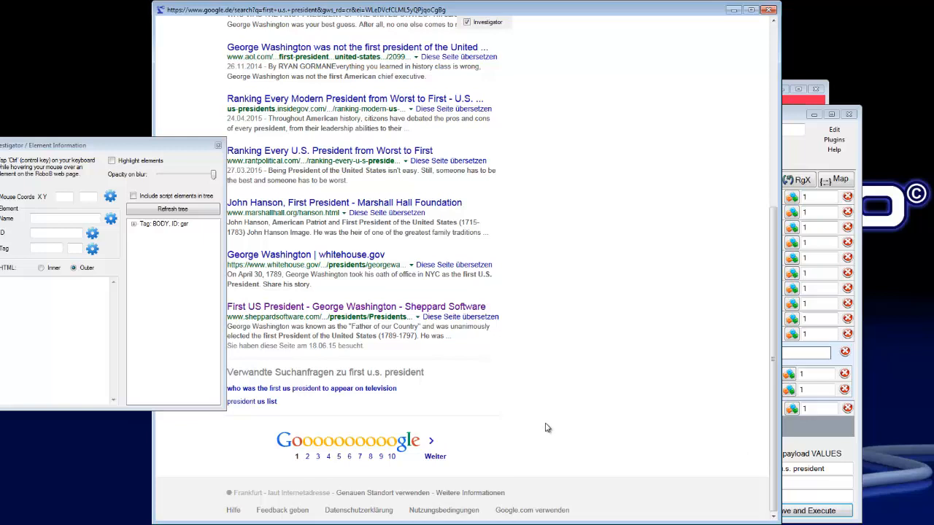
{"action": "mouse_move", "coordinate": [494, 446]}
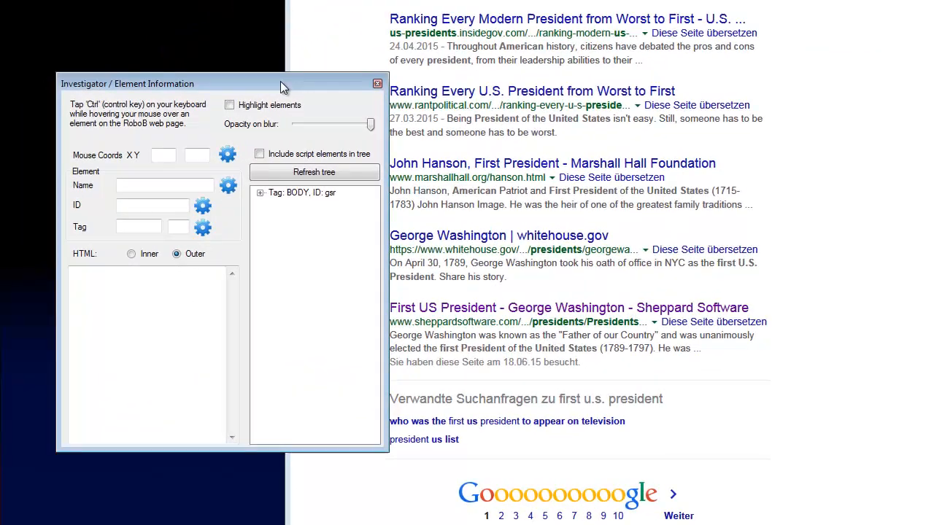
{"action": "mouse_move", "coordinate": [312, 133]}
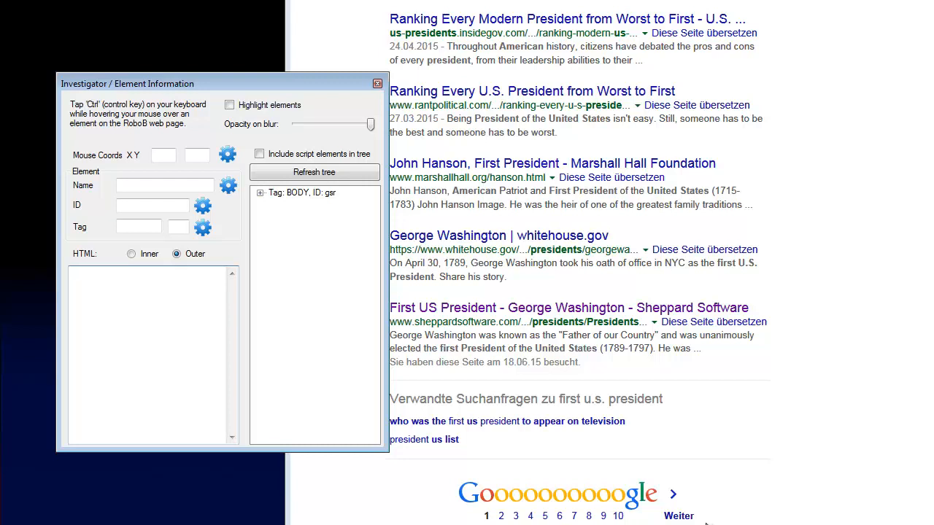
{"action": "mouse_move", "coordinate": [720, 519]}
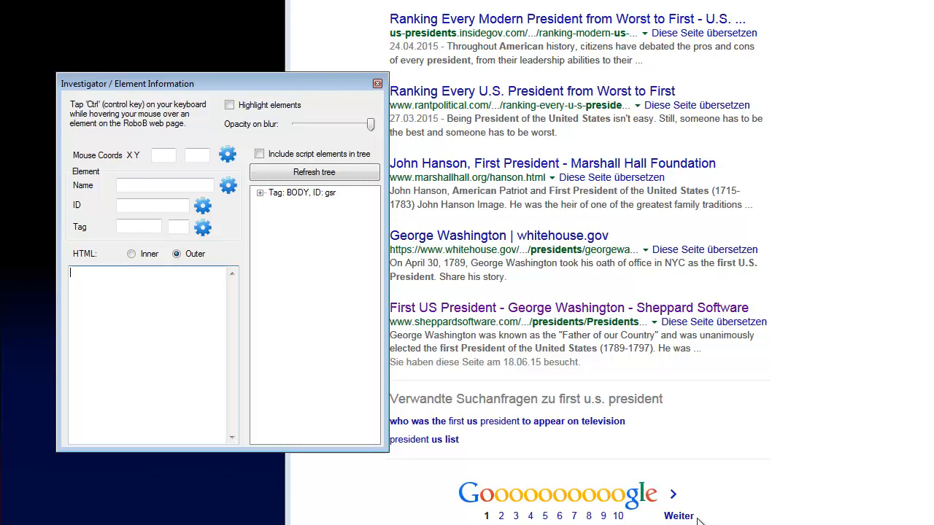
{"action": "mouse_move", "coordinate": [684, 516]}
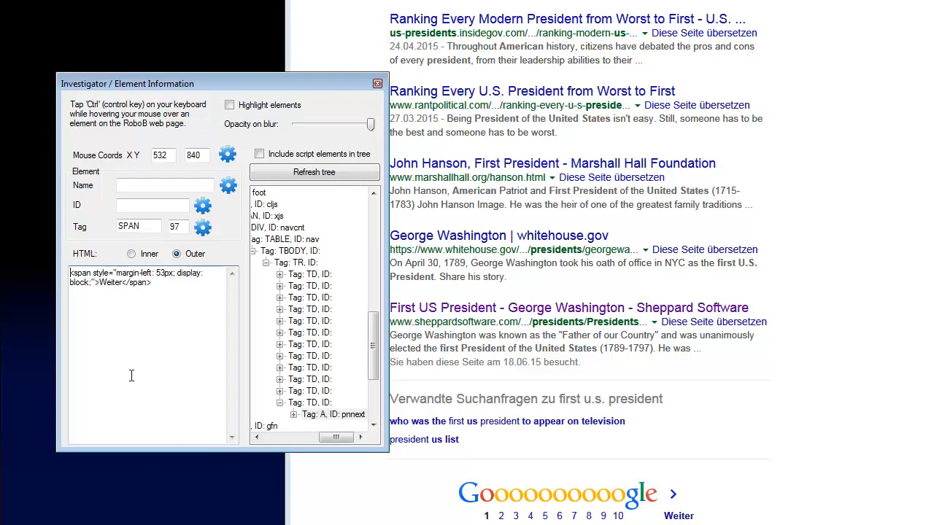
{"action": "mouse_move", "coordinate": [181, 312]}
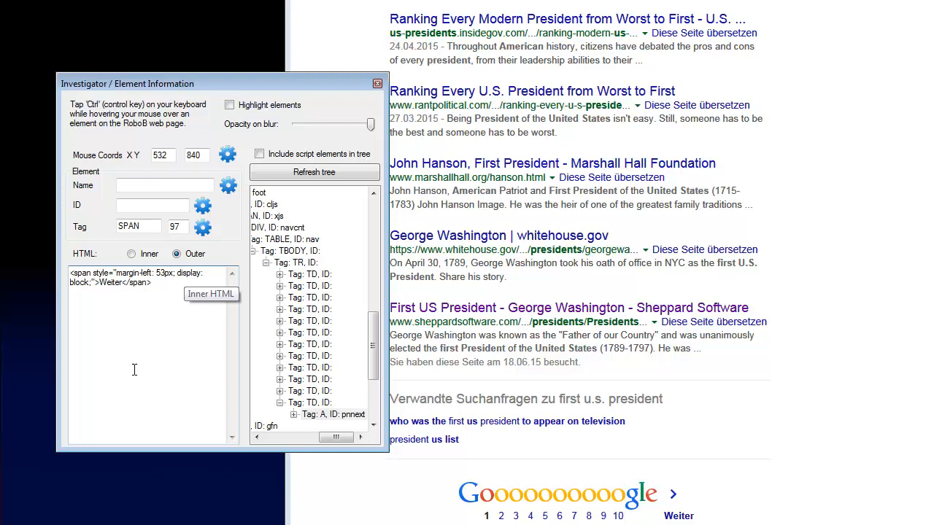
{"action": "mouse_move", "coordinate": [163, 354]}
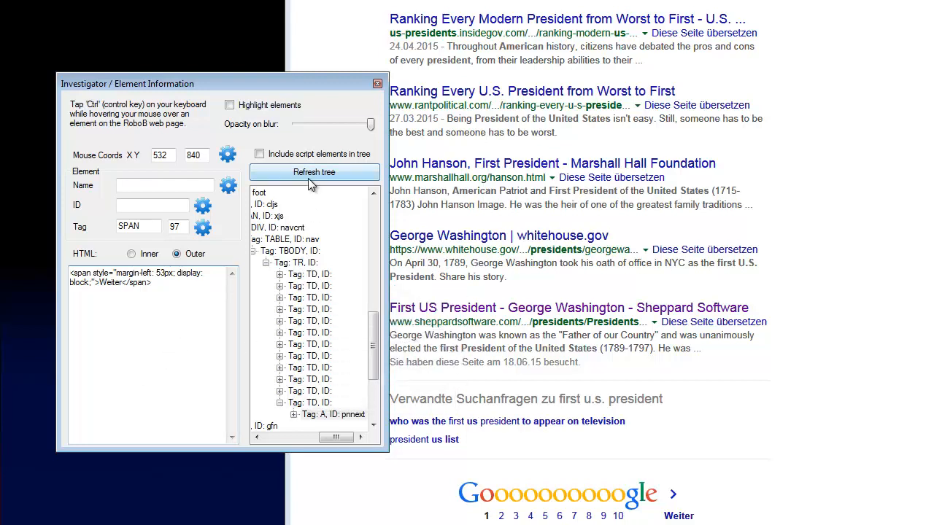
{"action": "mouse_move", "coordinate": [336, 414]}
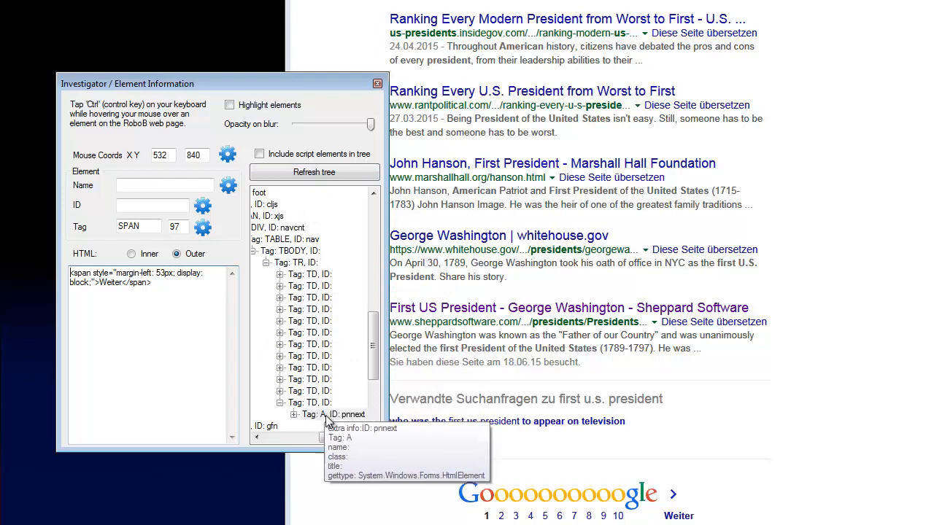
{"action": "mouse_move", "coordinate": [337, 421]}
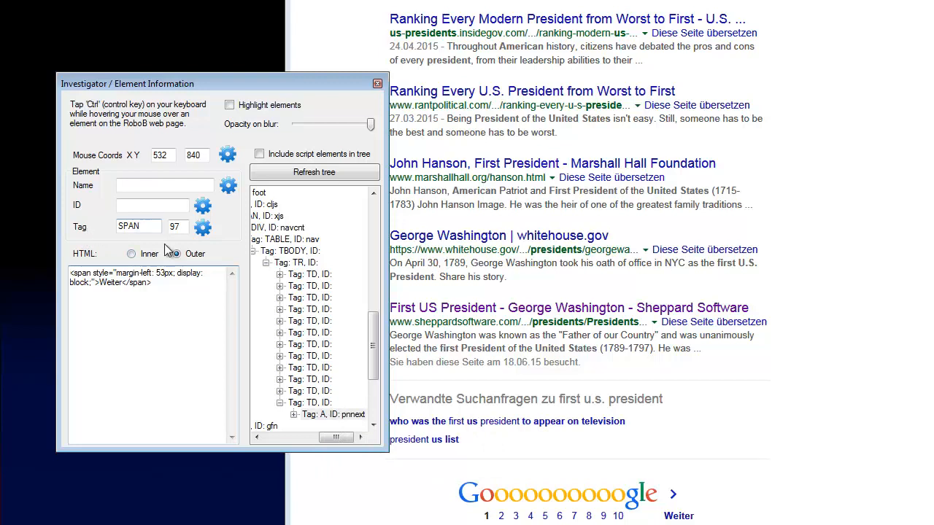
{"action": "left_click", "coordinate": [176, 254]}
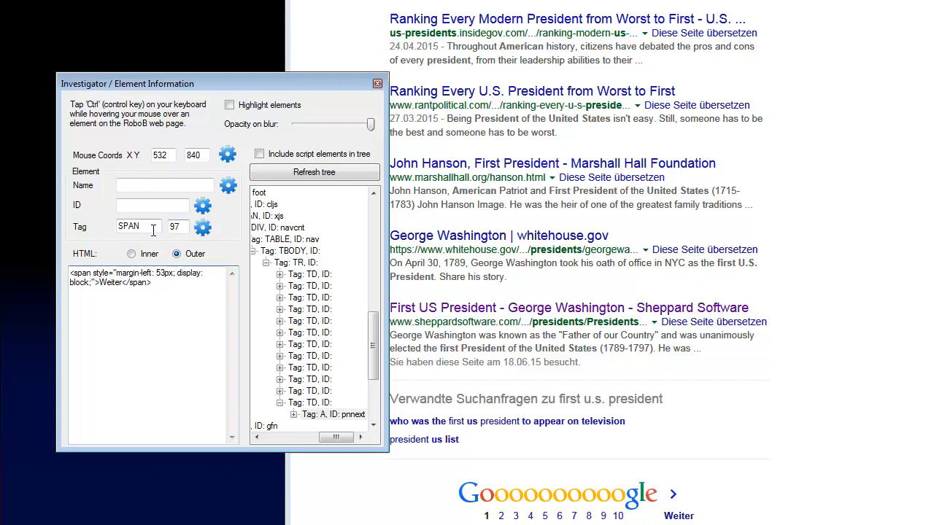
{"action": "mouse_move", "coordinate": [85, 235]}
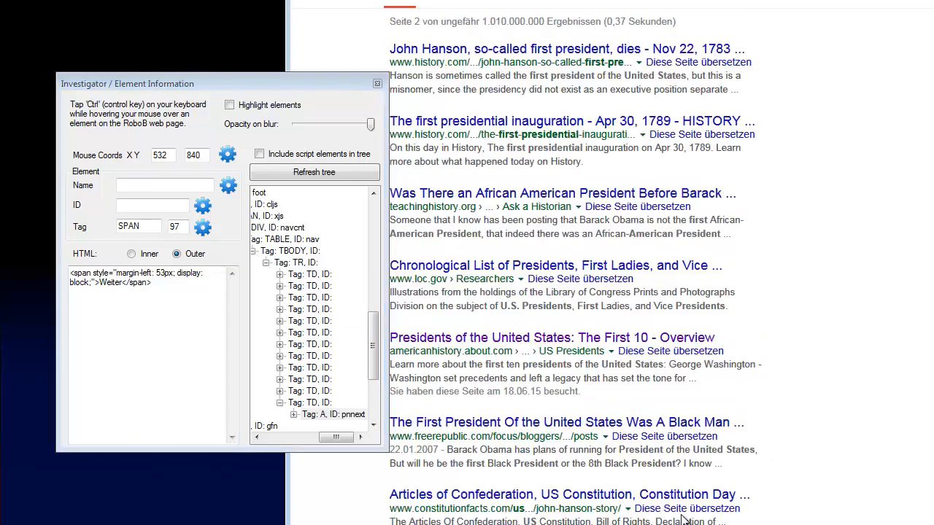
{"action": "scroll", "scroll_direction": "down", "scroll_amount": 3}
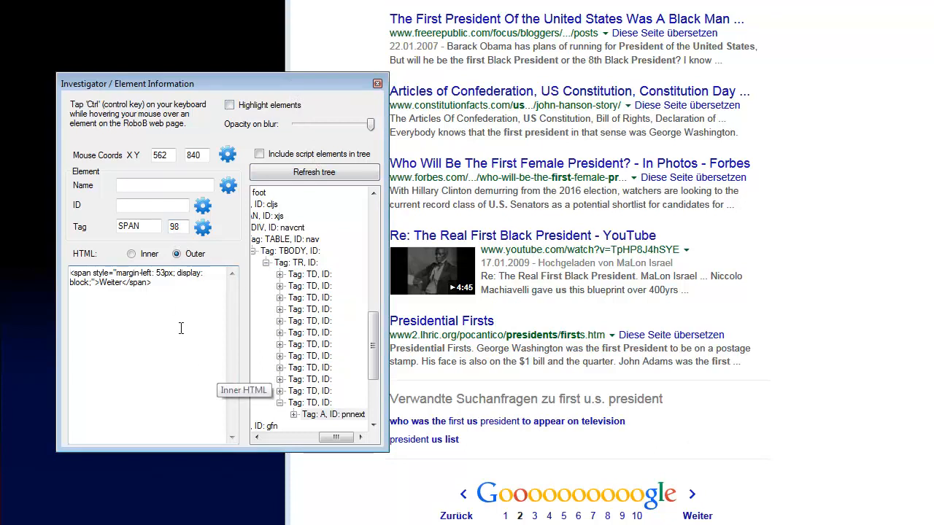
{"action": "mouse_move", "coordinate": [260, 341]}
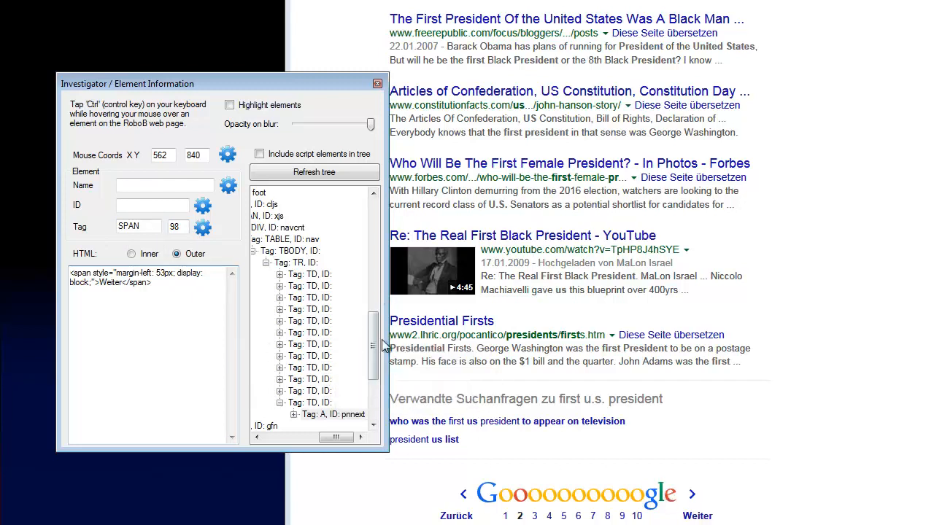
{"action": "scroll", "scroll_direction": "down", "scroll_amount": 3}
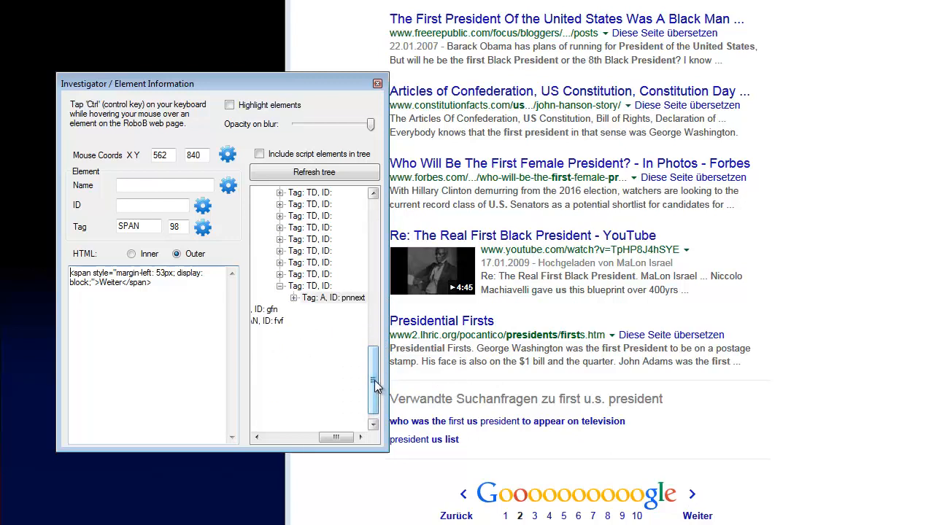
{"action": "mouse_move", "coordinate": [343, 302]}
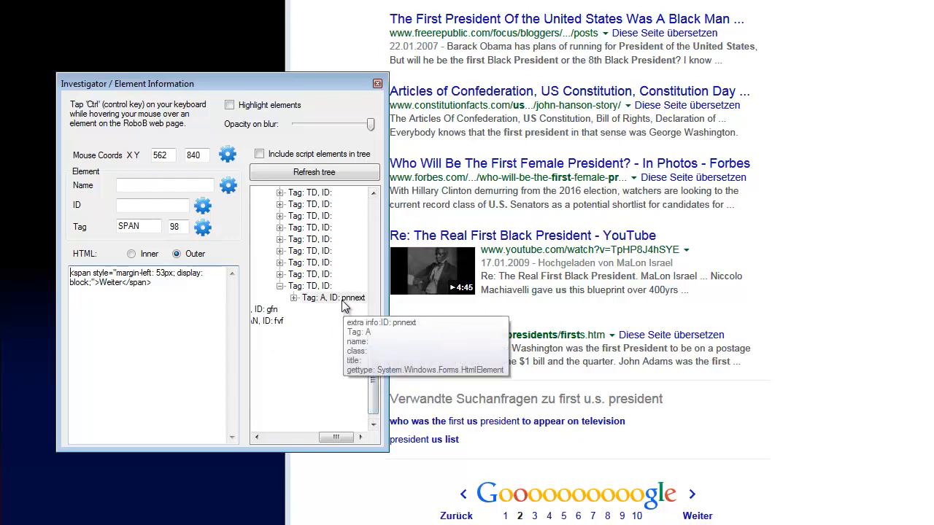
{"action": "mouse_move", "coordinate": [339, 300]}
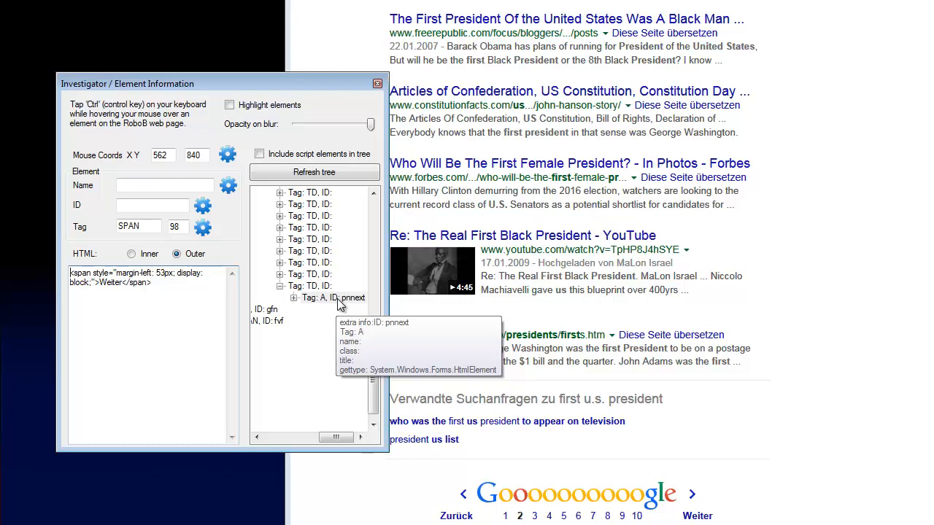
{"action": "left_click", "coordinate": [333, 297]}
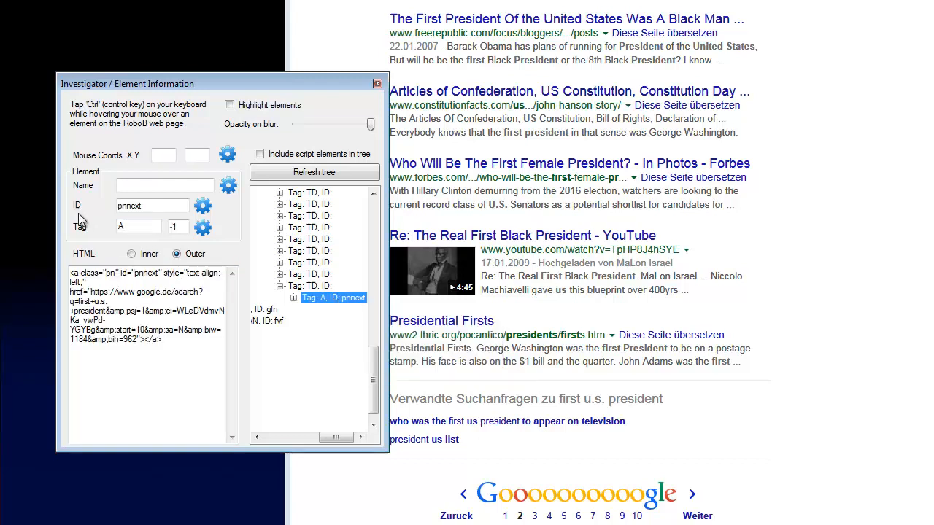
{"action": "left_click", "coordinate": [146, 204]}
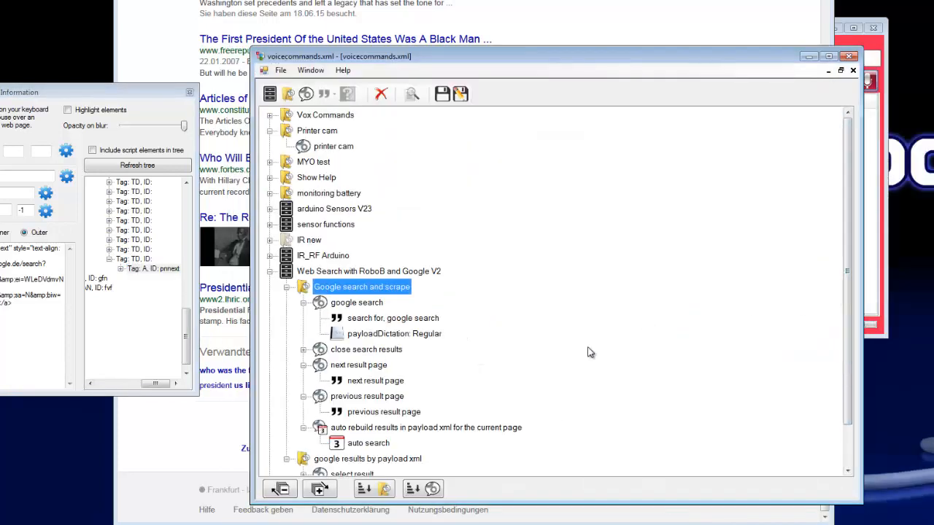
{"action": "mouse_move", "coordinate": [359, 365]}
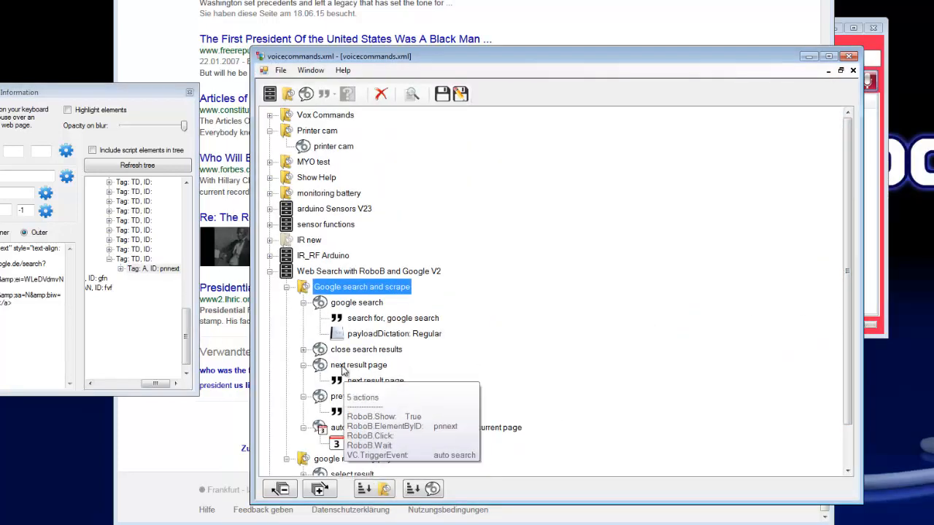
Step: Load the 'next result page' command into the Logical Command Builder
{"action": "left_click", "coordinate": [358, 364]}
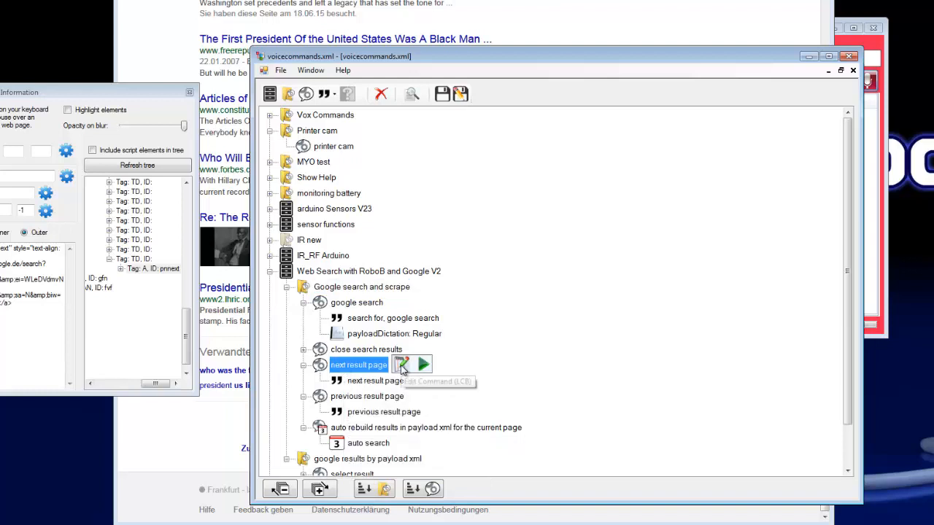
{"action": "left_click", "coordinate": [402, 365]}
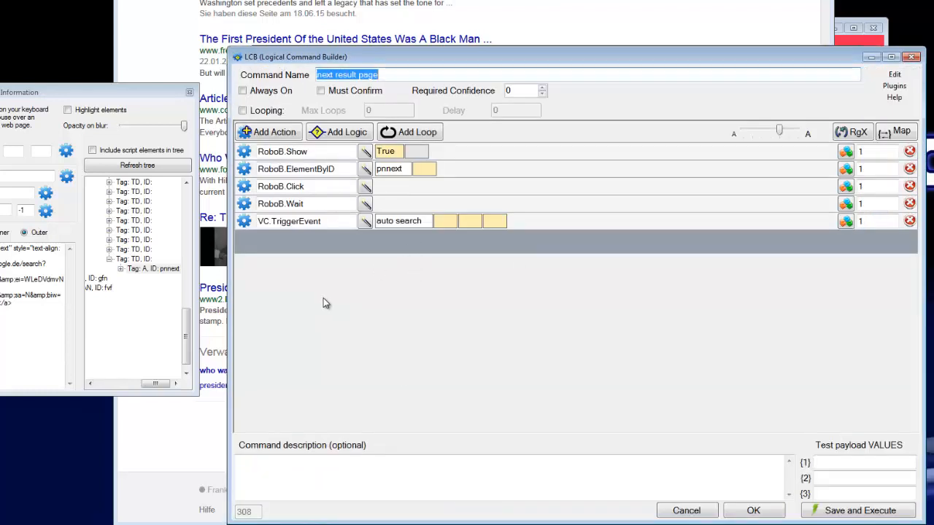
{"action": "mouse_move", "coordinate": [493, 221]}
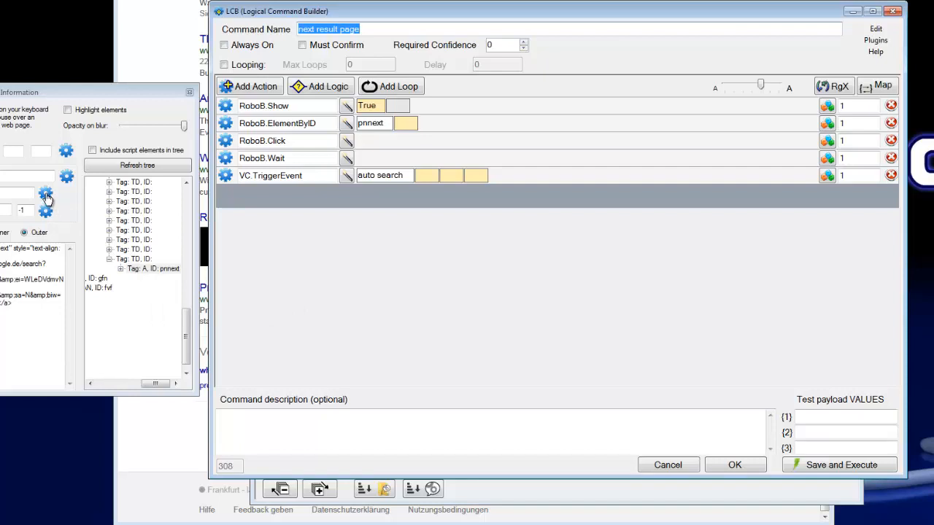
Step: Add a RoboB.Select action with parameter Google, remove the extra RoboB.ElementByID row, and confirm with OK
{"action": "left_click", "coordinate": [152, 268]}
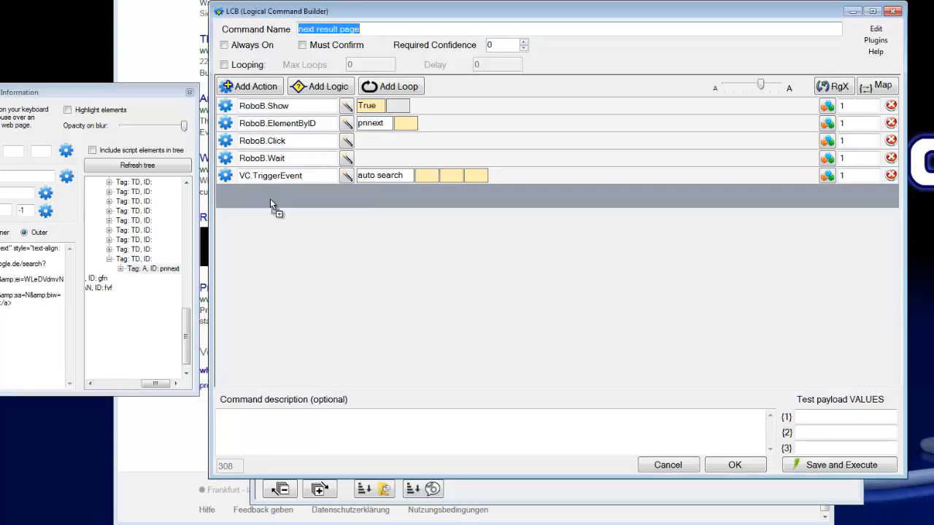
{"action": "left_click", "coordinate": [248, 86]}
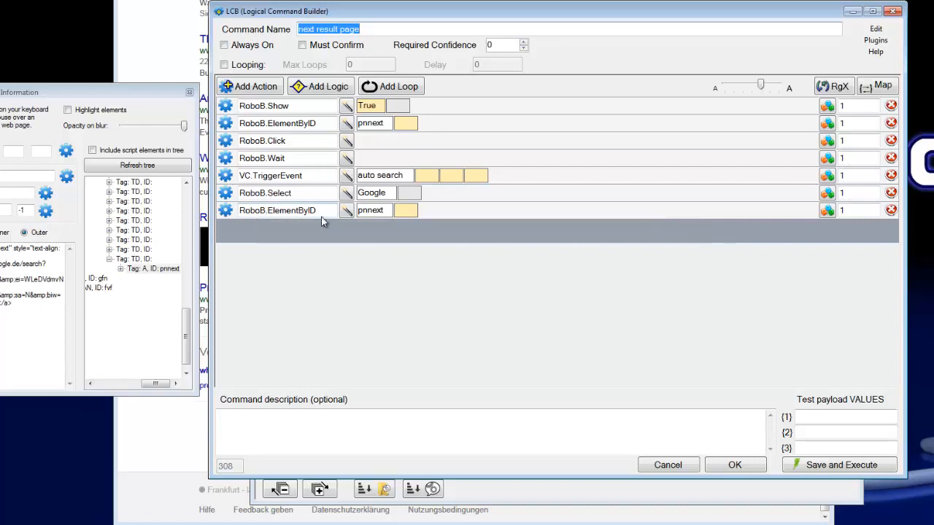
{"action": "mouse_move", "coordinate": [373, 210]}
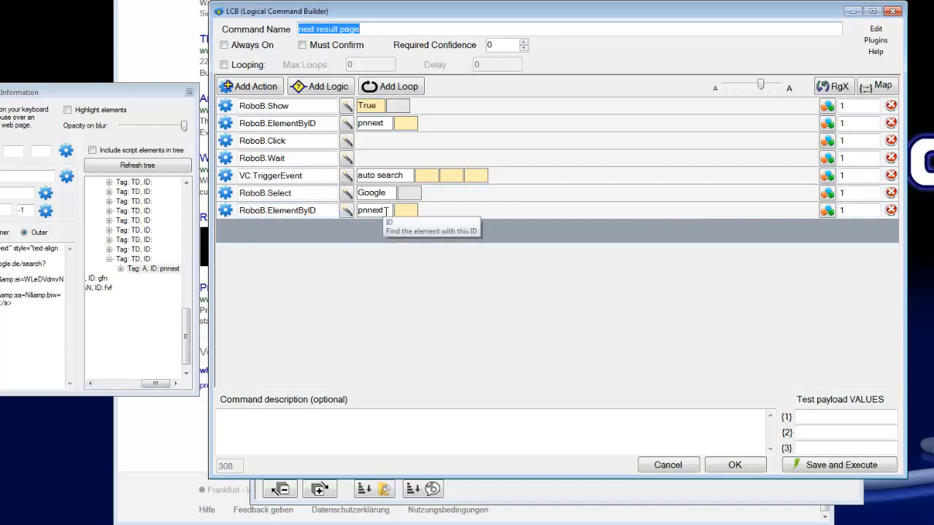
{"action": "mouse_move", "coordinate": [347, 123]}
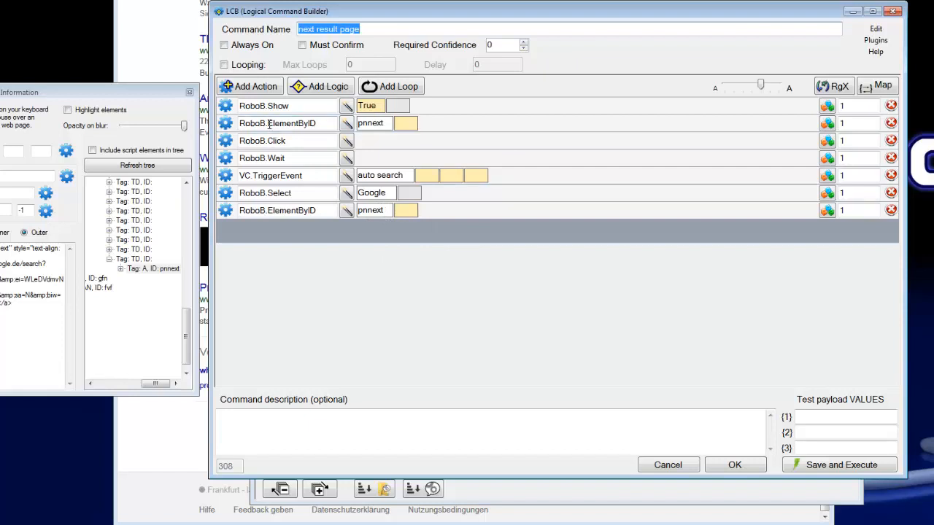
{"action": "mouse_move", "coordinate": [277, 132]}
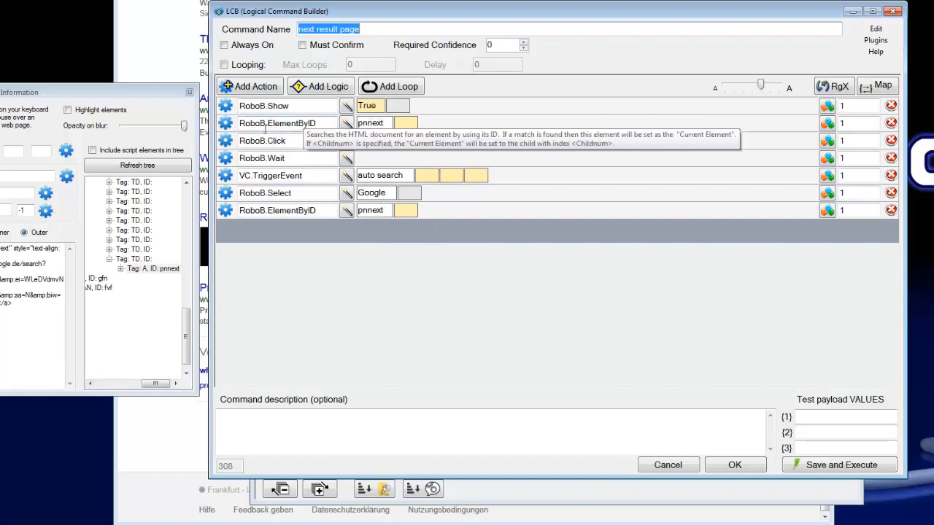
{"action": "mouse_move", "coordinate": [889, 219]}
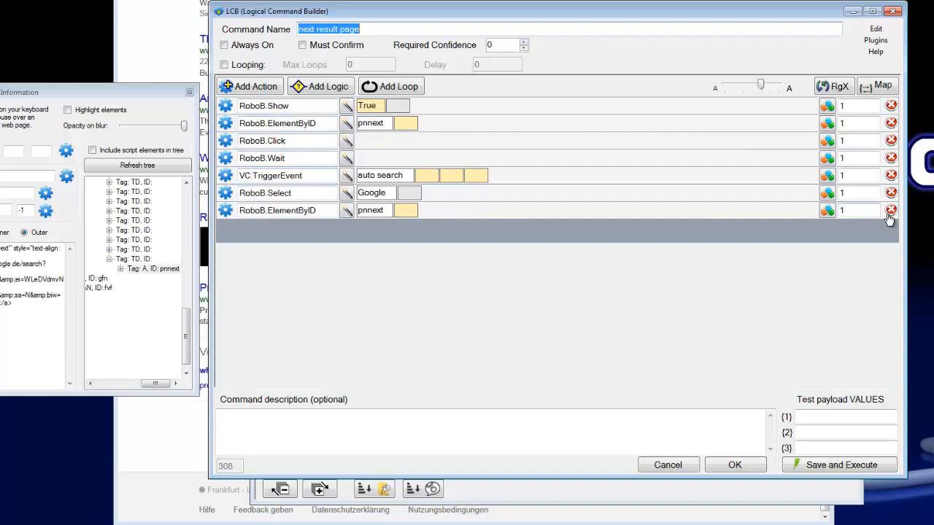
{"action": "mouse_move", "coordinate": [890, 210]}
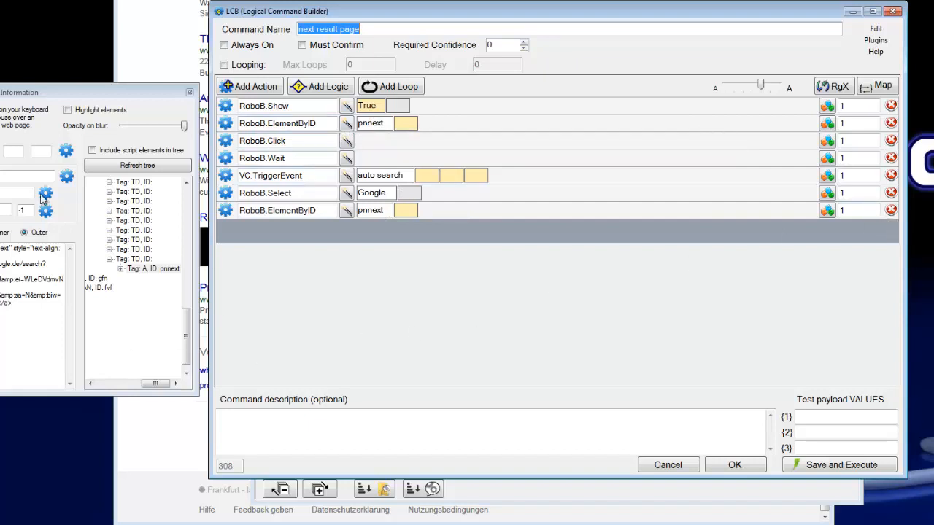
{"action": "mouse_move", "coordinate": [890, 210]}
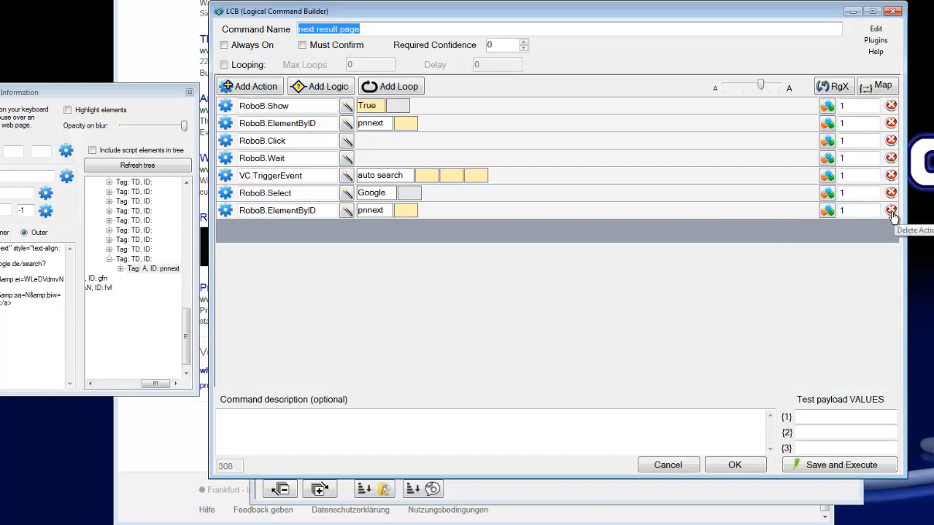
{"action": "left_click", "coordinate": [890, 210]}
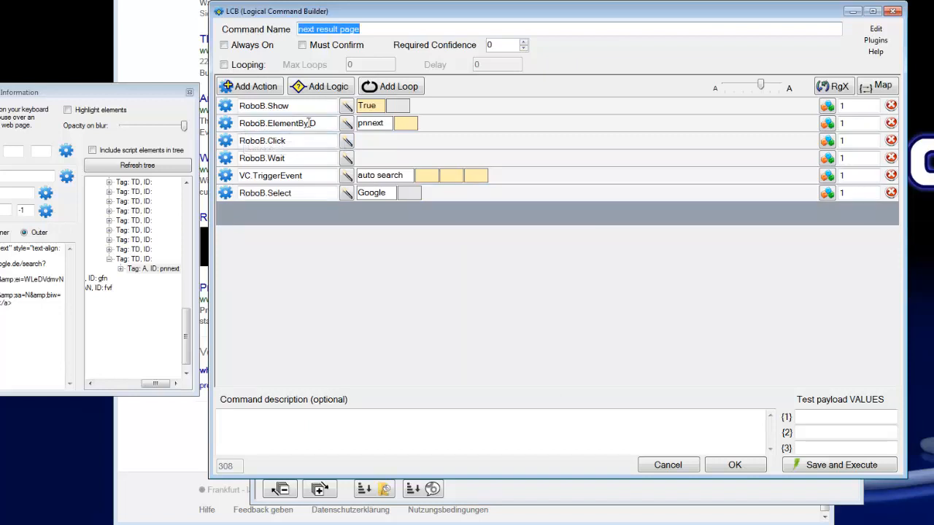
{"action": "mouse_move", "coordinate": [387, 122]}
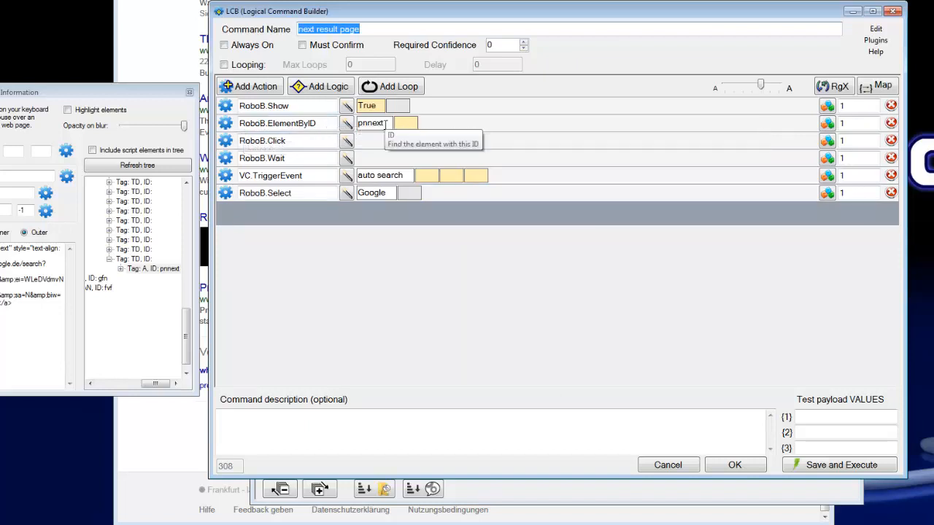
{"action": "mouse_move", "coordinate": [302, 140]}
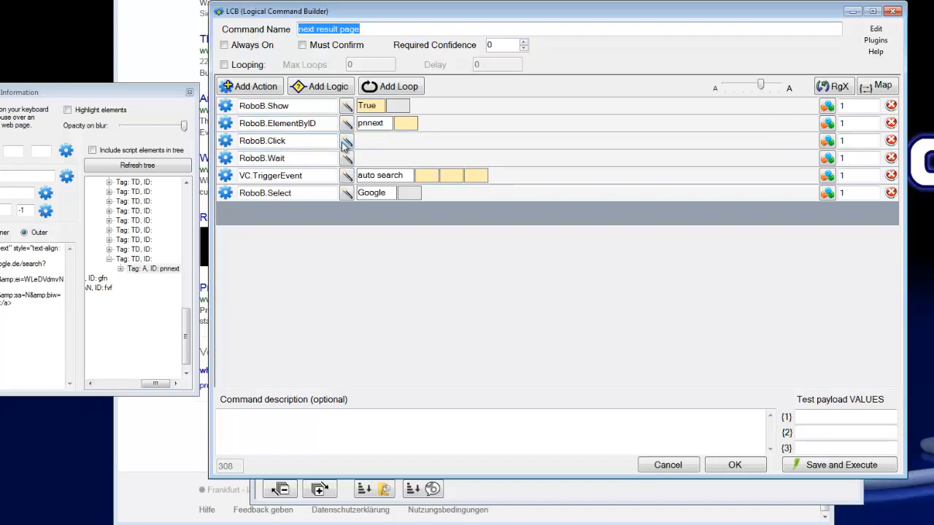
{"action": "mouse_move", "coordinate": [397, 144]}
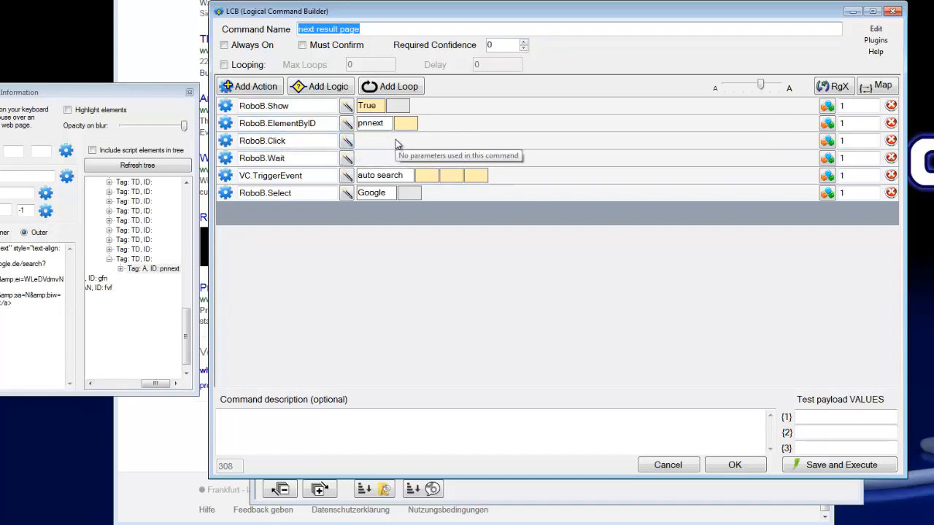
{"action": "mouse_move", "coordinate": [301, 157]}
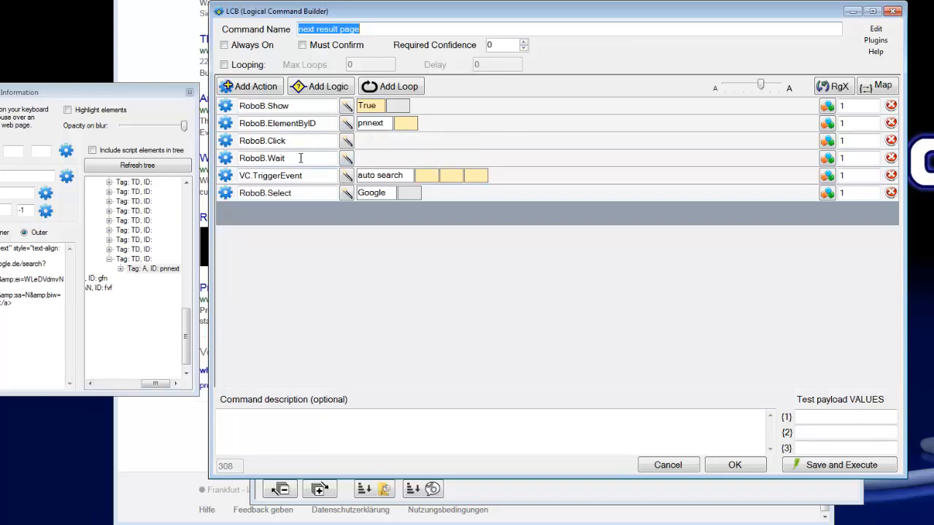
{"action": "mouse_move", "coordinate": [302, 159]}
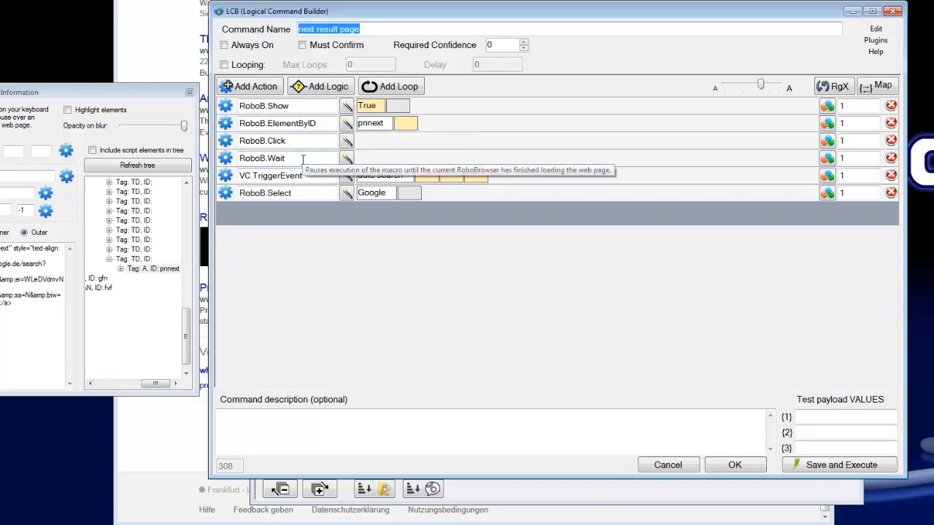
{"action": "mouse_move", "coordinate": [327, 157]}
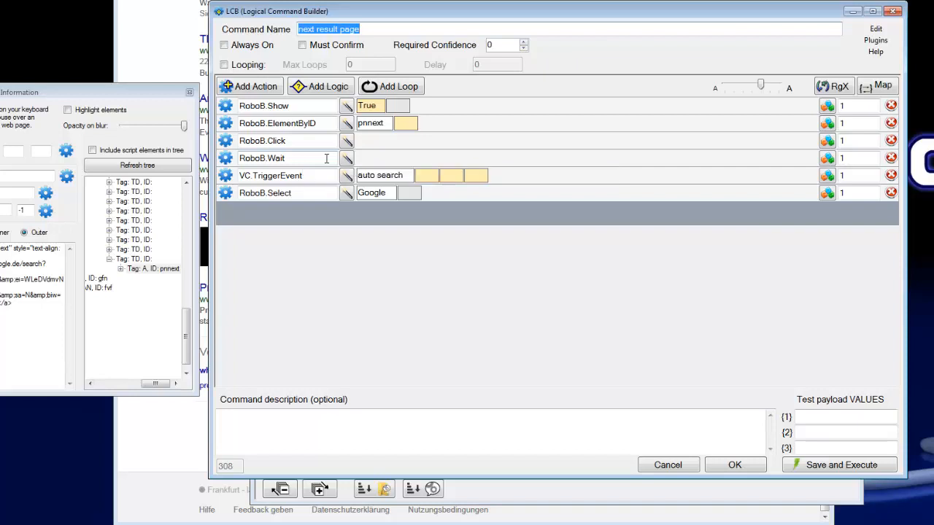
{"action": "mouse_move", "coordinate": [306, 201]}
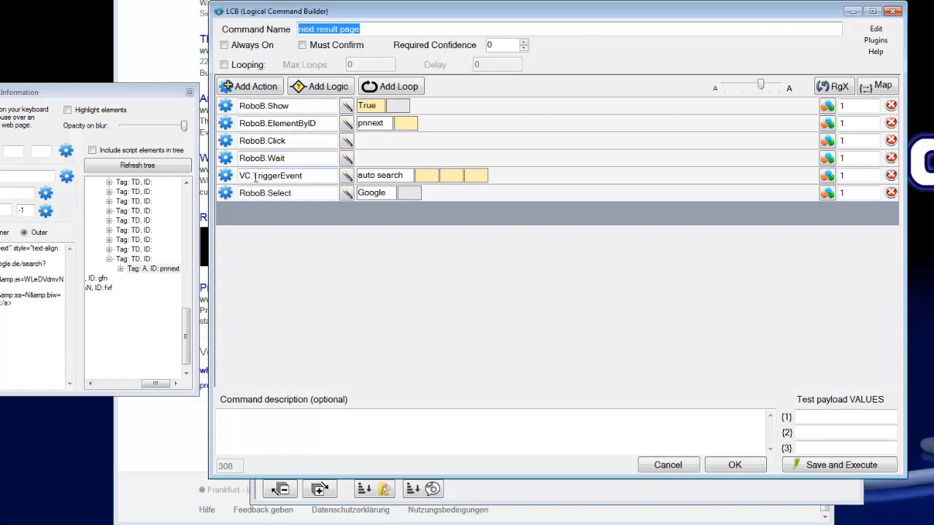
{"action": "mouse_move", "coordinate": [318, 175]}
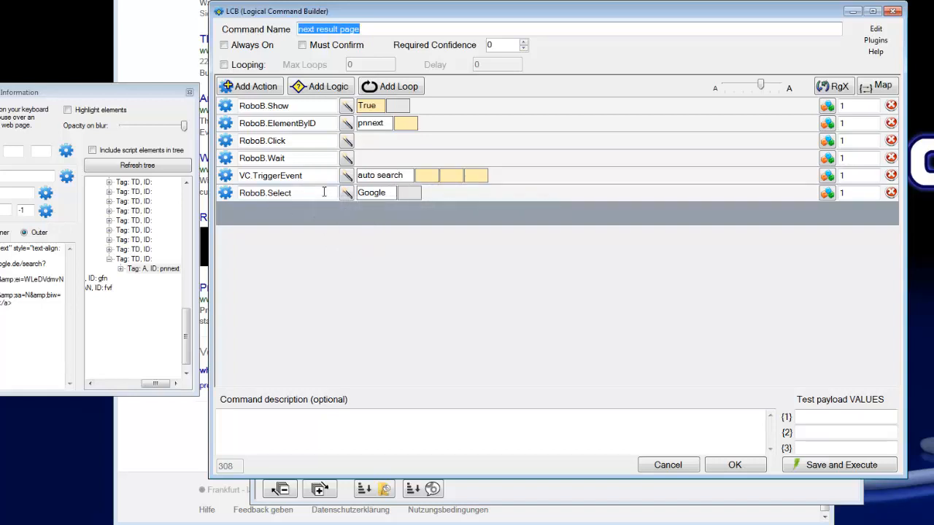
{"action": "mouse_move", "coordinate": [448, 345]}
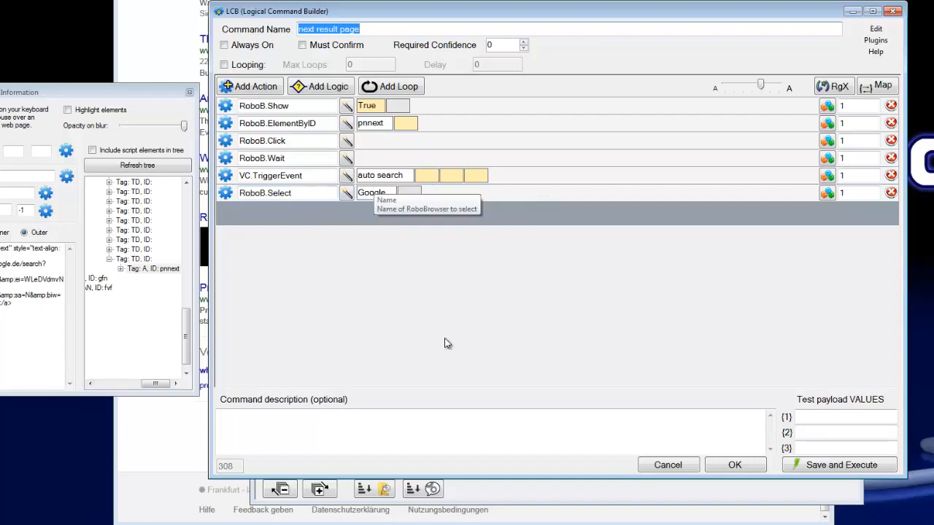
{"action": "mouse_move", "coordinate": [736, 464]}
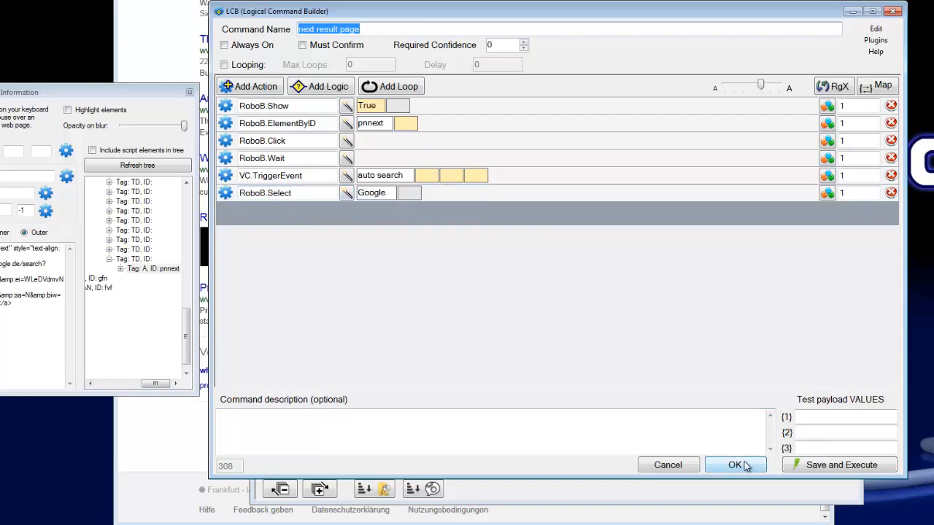
{"action": "left_click", "coordinate": [735, 464]}
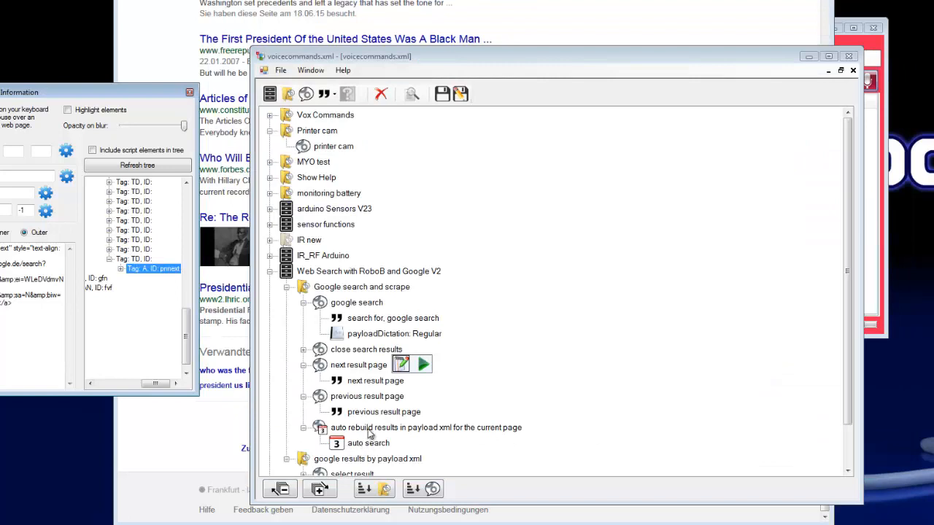
Step: Load 'auto rebuild results in payload xml for the current page' into the command builder
{"action": "left_click", "coordinate": [426, 427]}
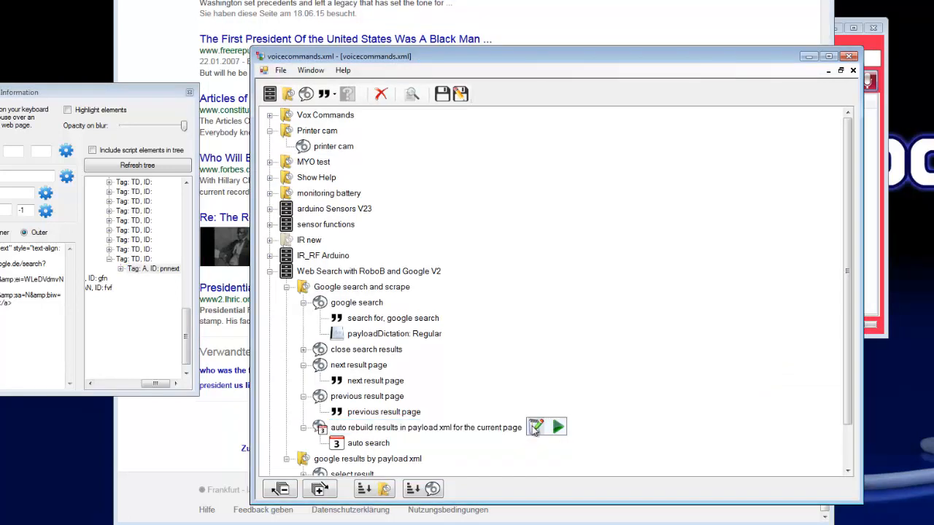
{"action": "left_click", "coordinate": [537, 425]}
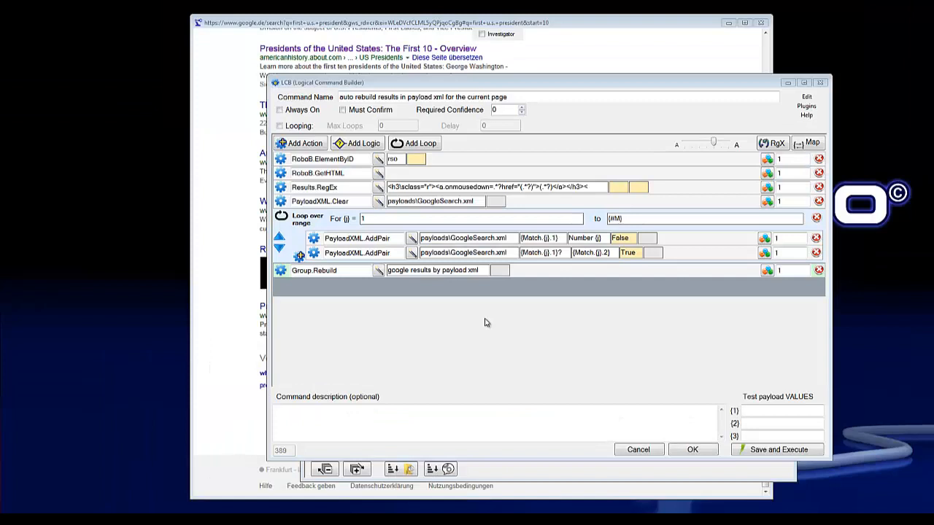
{"action": "mouse_move", "coordinate": [565, 318]}
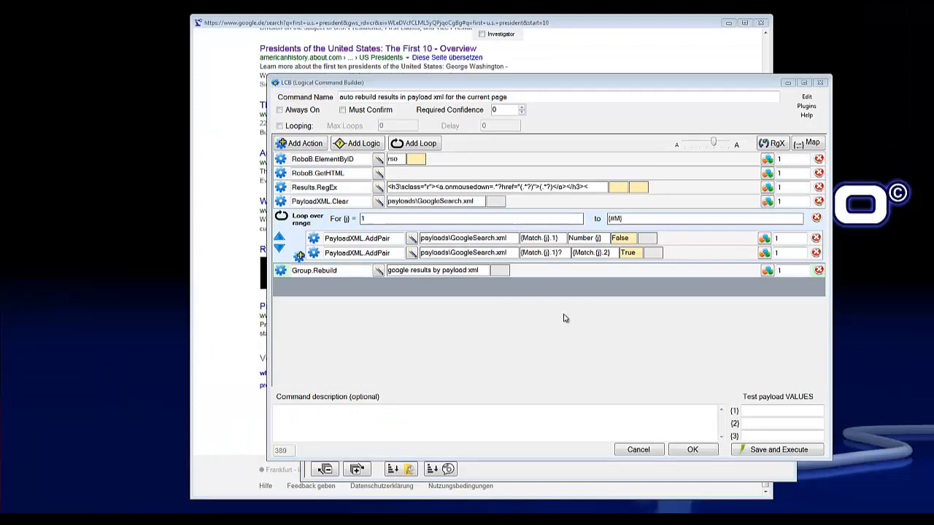
{"action": "mouse_move", "coordinate": [548, 277]}
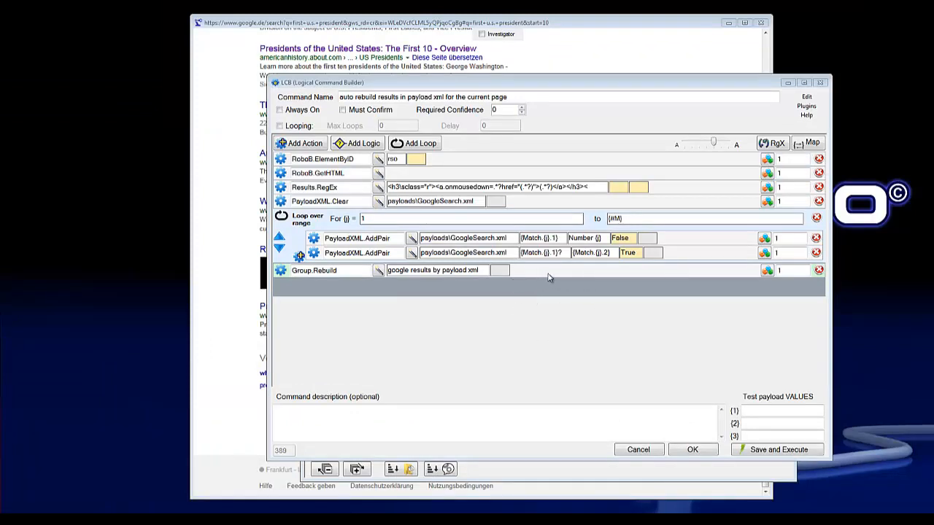
{"action": "mouse_move", "coordinate": [568, 215]}
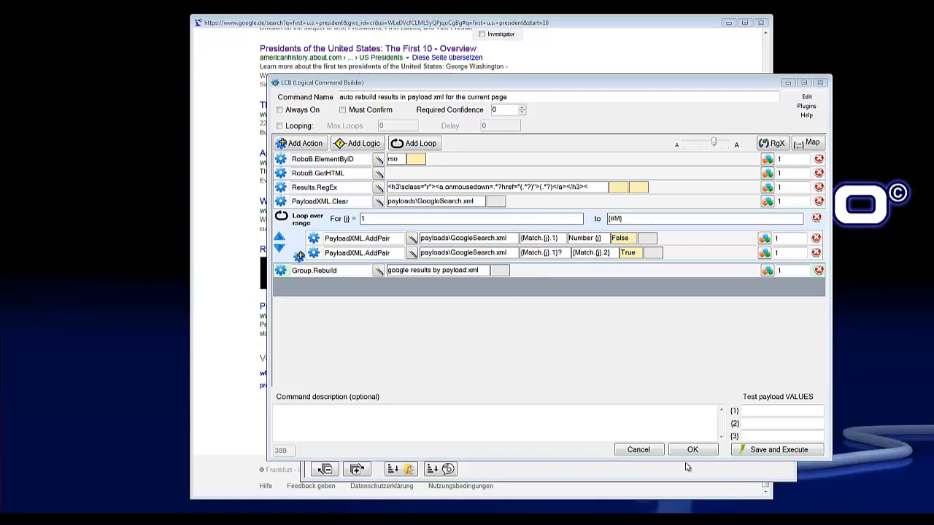
{"action": "mouse_move", "coordinate": [644, 347]}
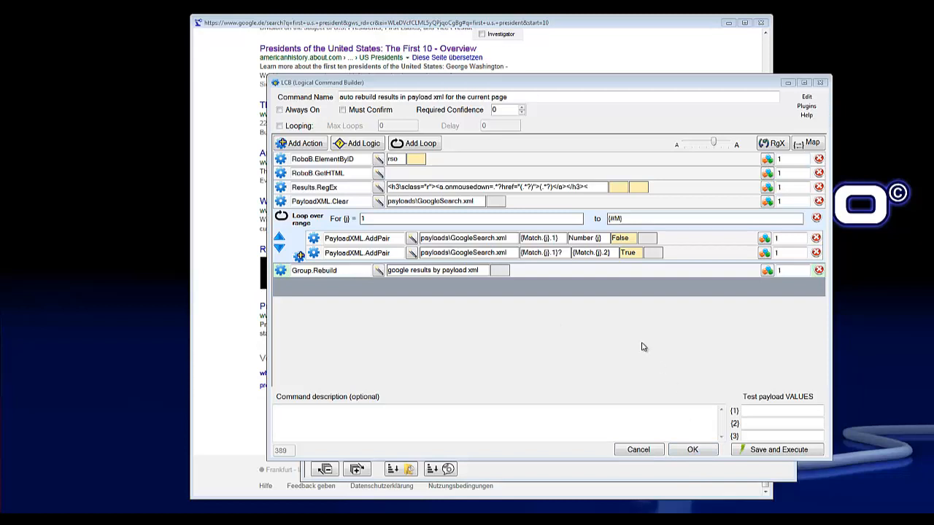